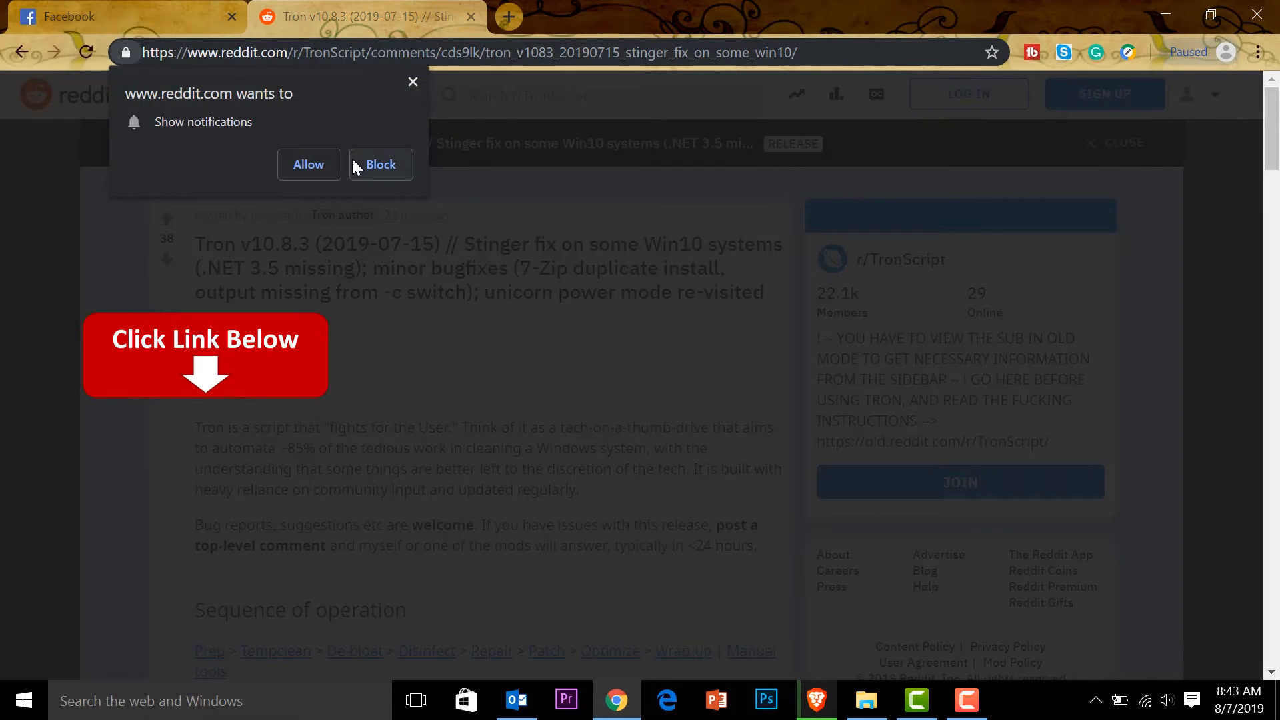
- Block Reddit notifications and follow the Official HTTPS mirror link to the Tron download directory
left_click(379, 164)
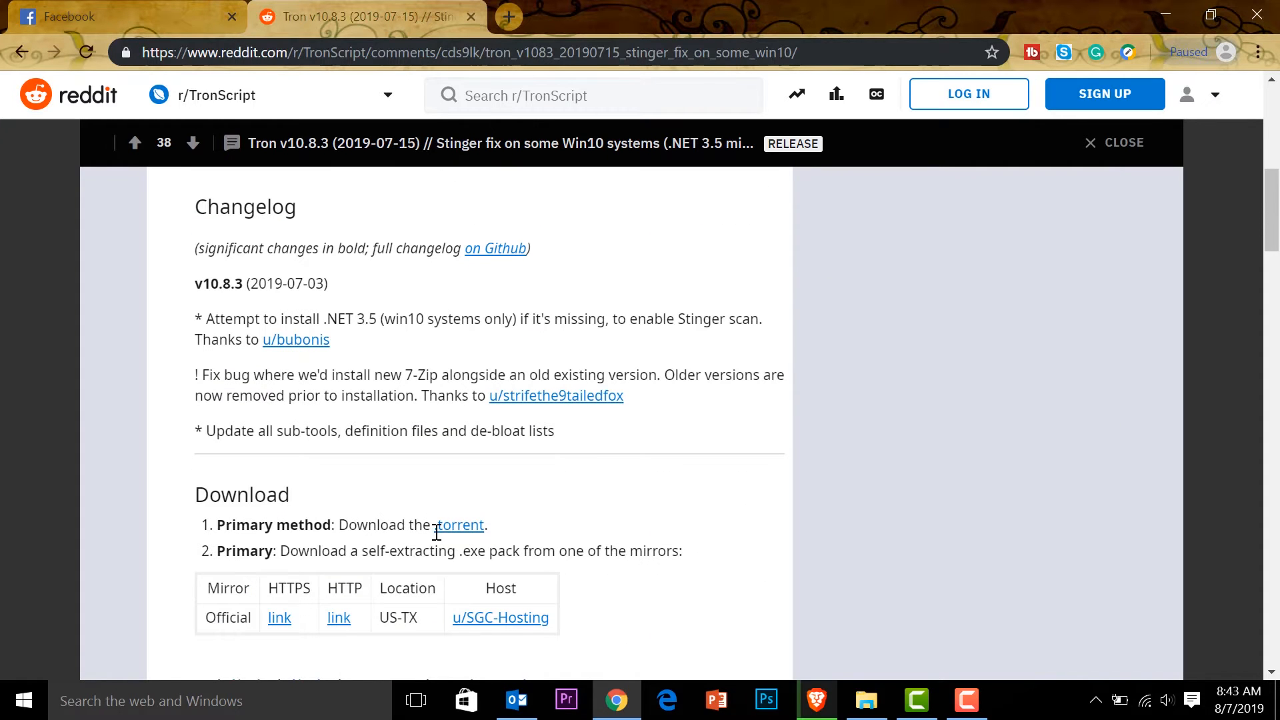
scroll("down", 3)
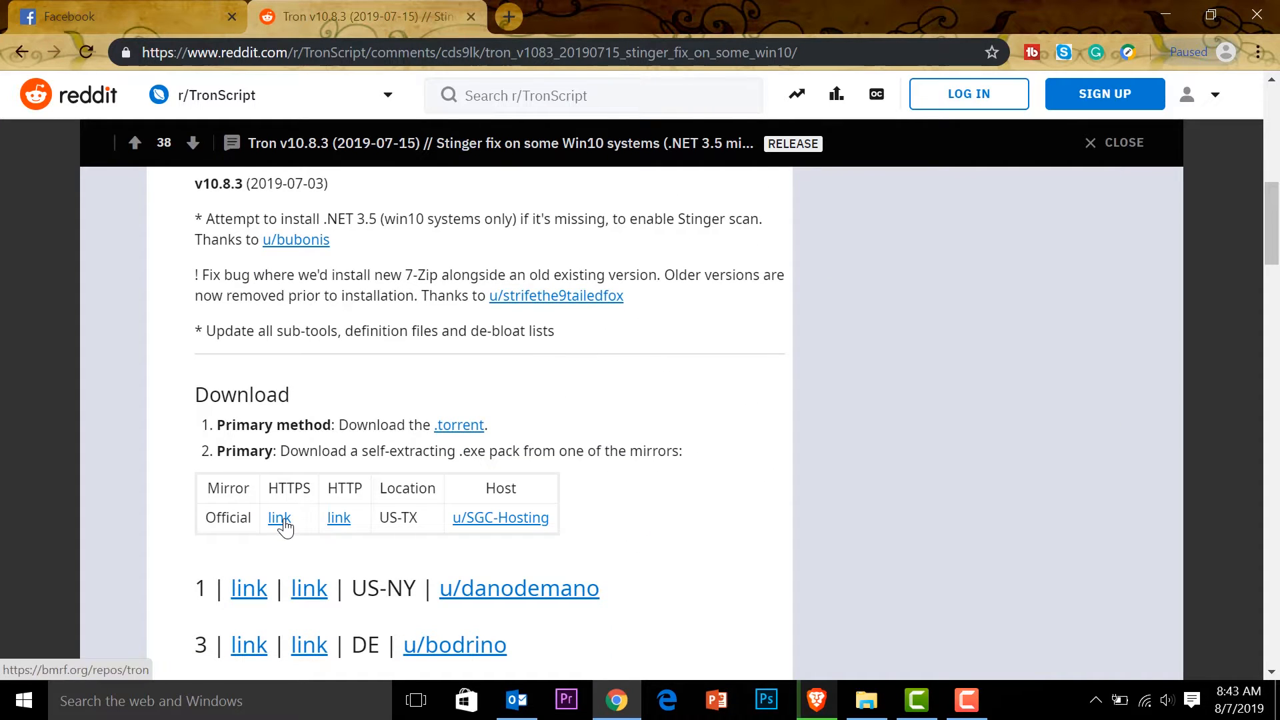
left_click(279, 517)
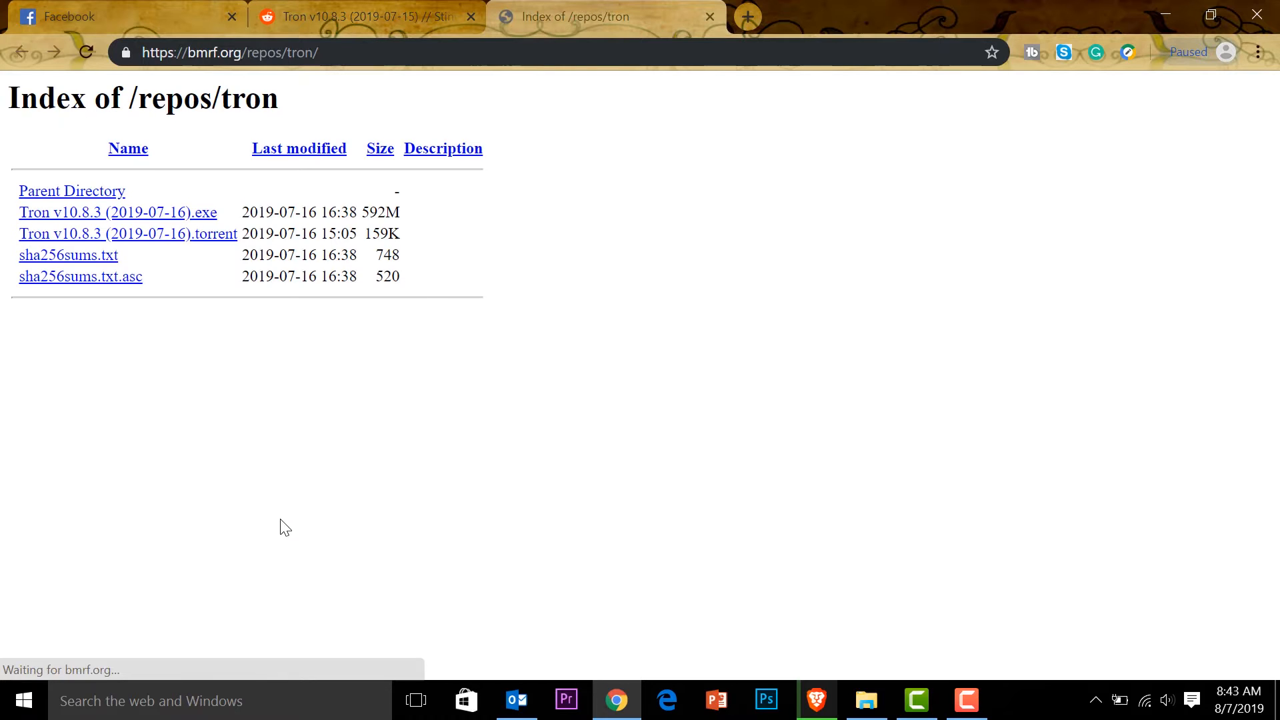
mouse_move(117, 212)
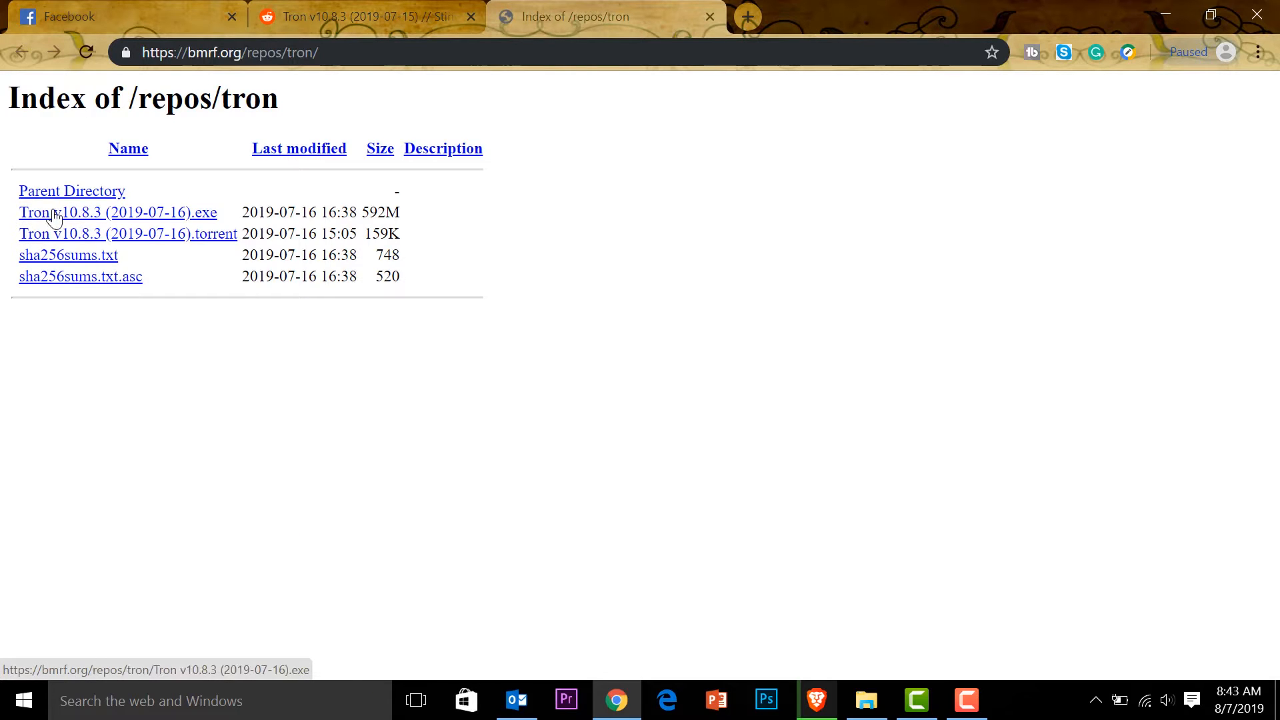
- Begin downloading 'Tron v10.8.3 (2019-07-16).exe' (592 MB) from the mirror index
left_click(118, 212)
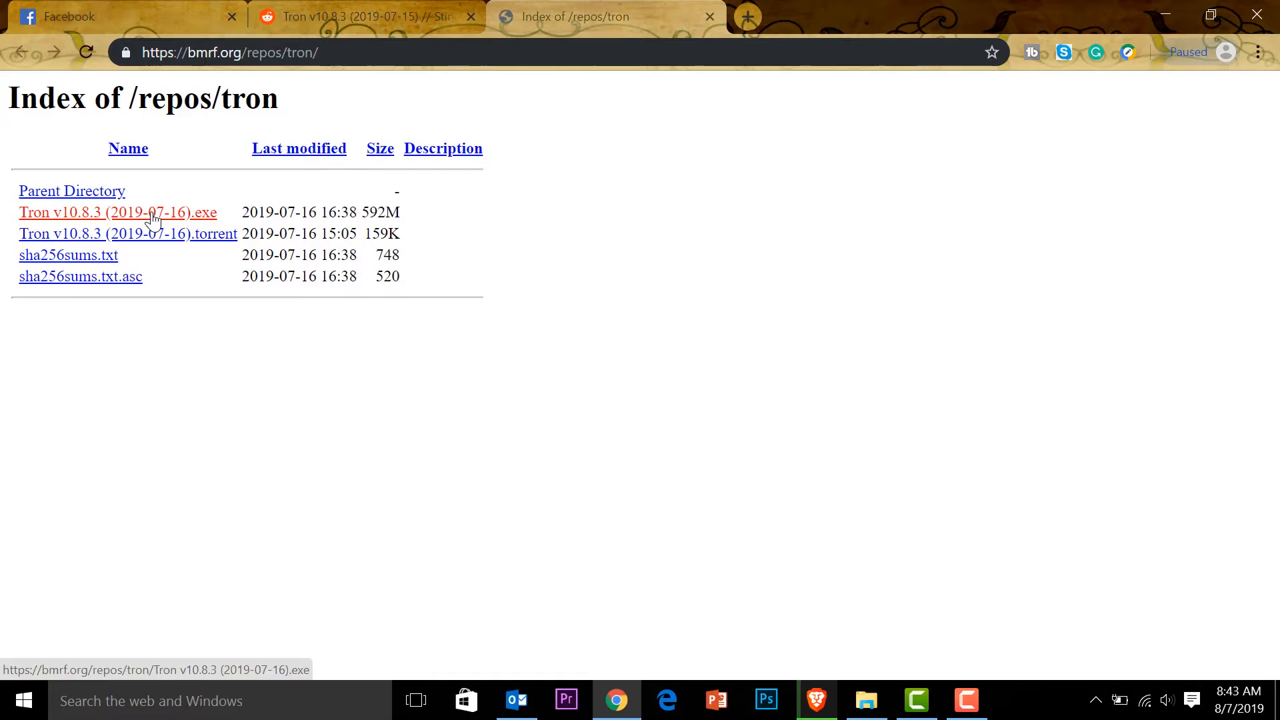
left_click(117, 212)
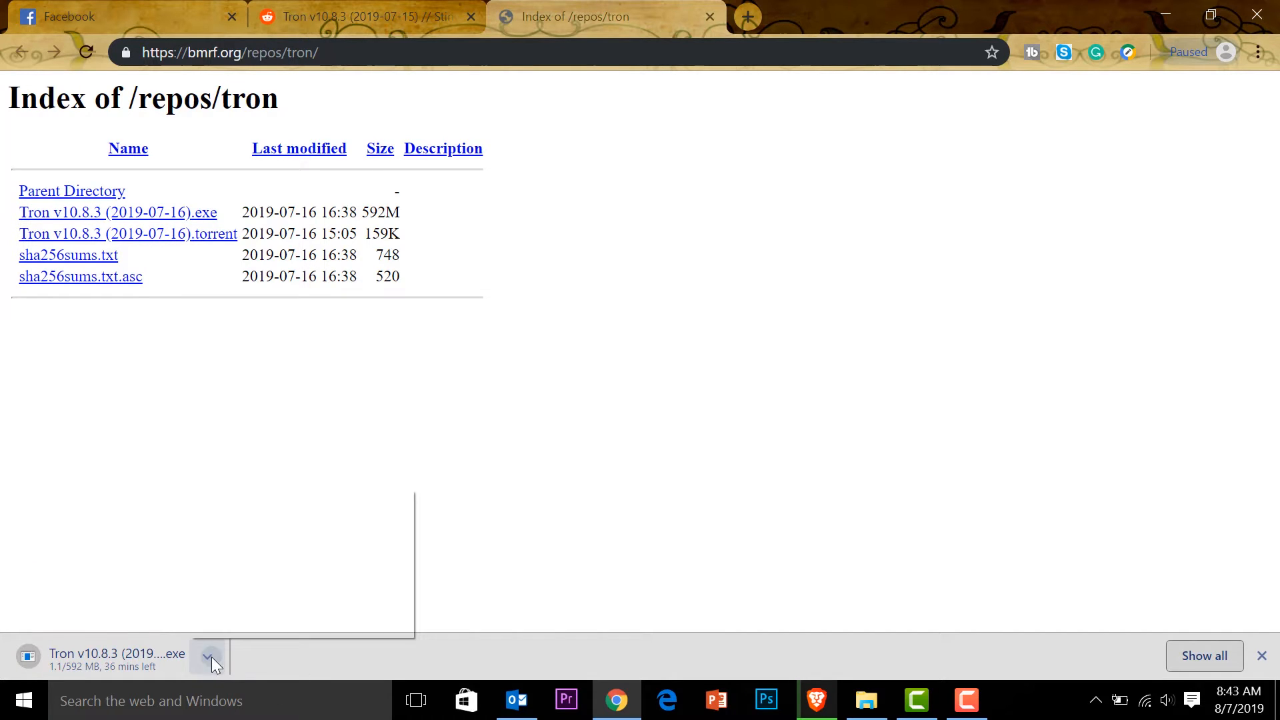
left_click(208, 656)
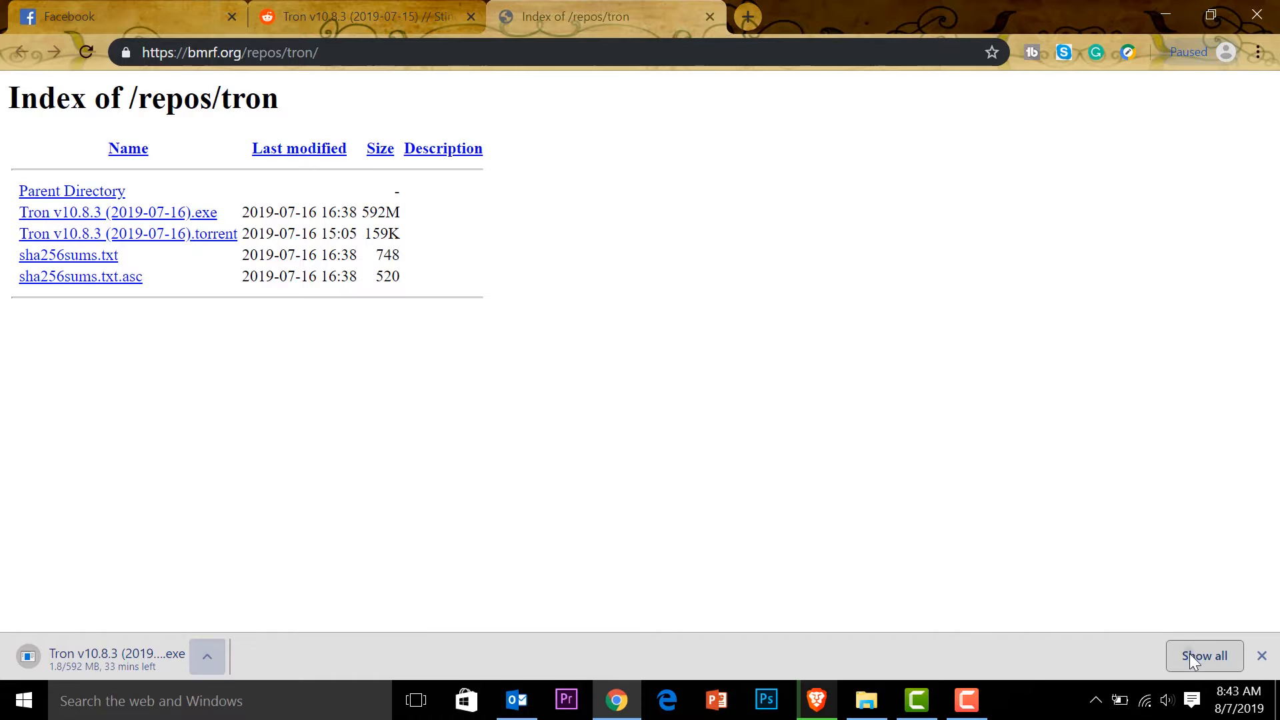
- Wait for the Tron v10.8.3 download to finish and show the package in its folder
left_click(1204, 655)
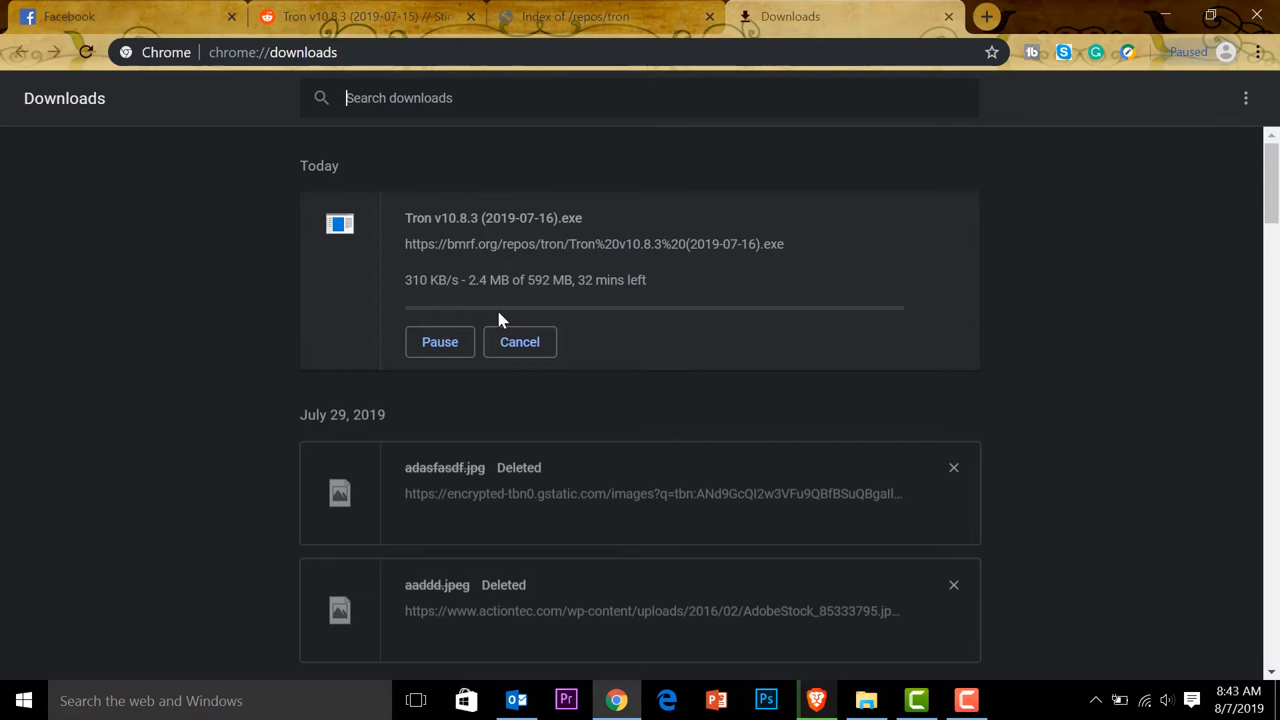
mouse_move(600, 296)
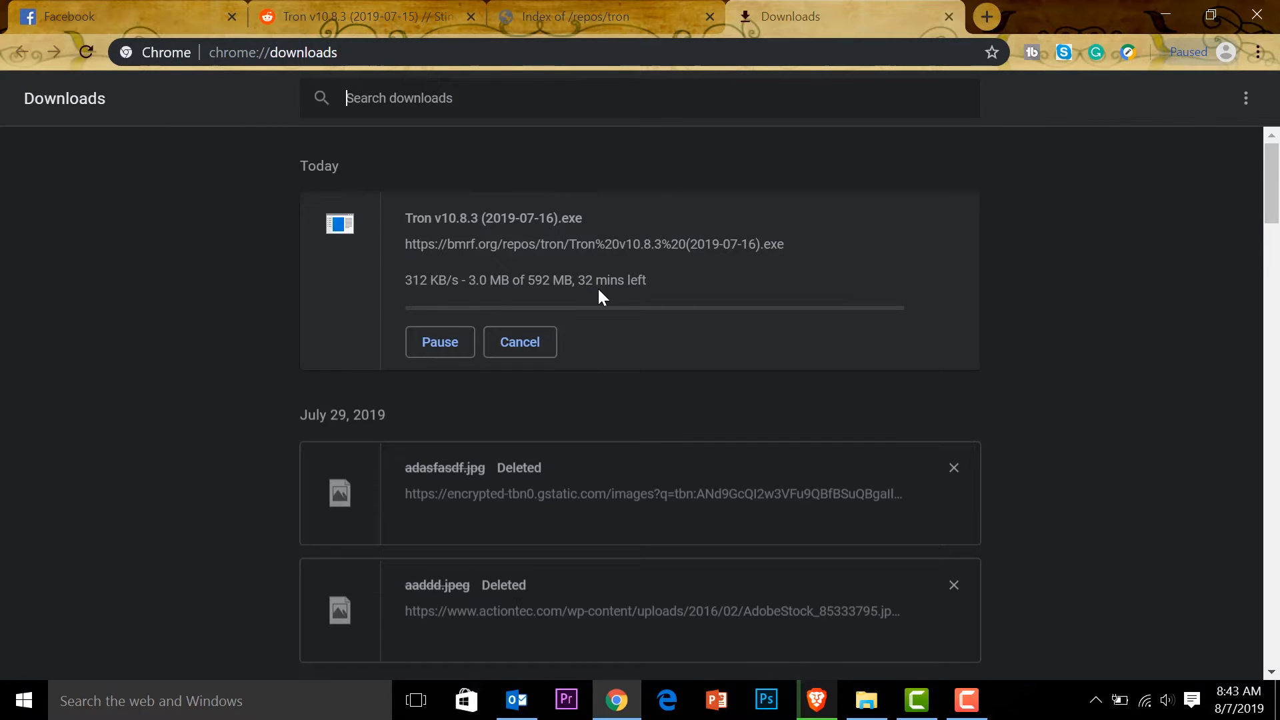
mouse_move(455, 299)
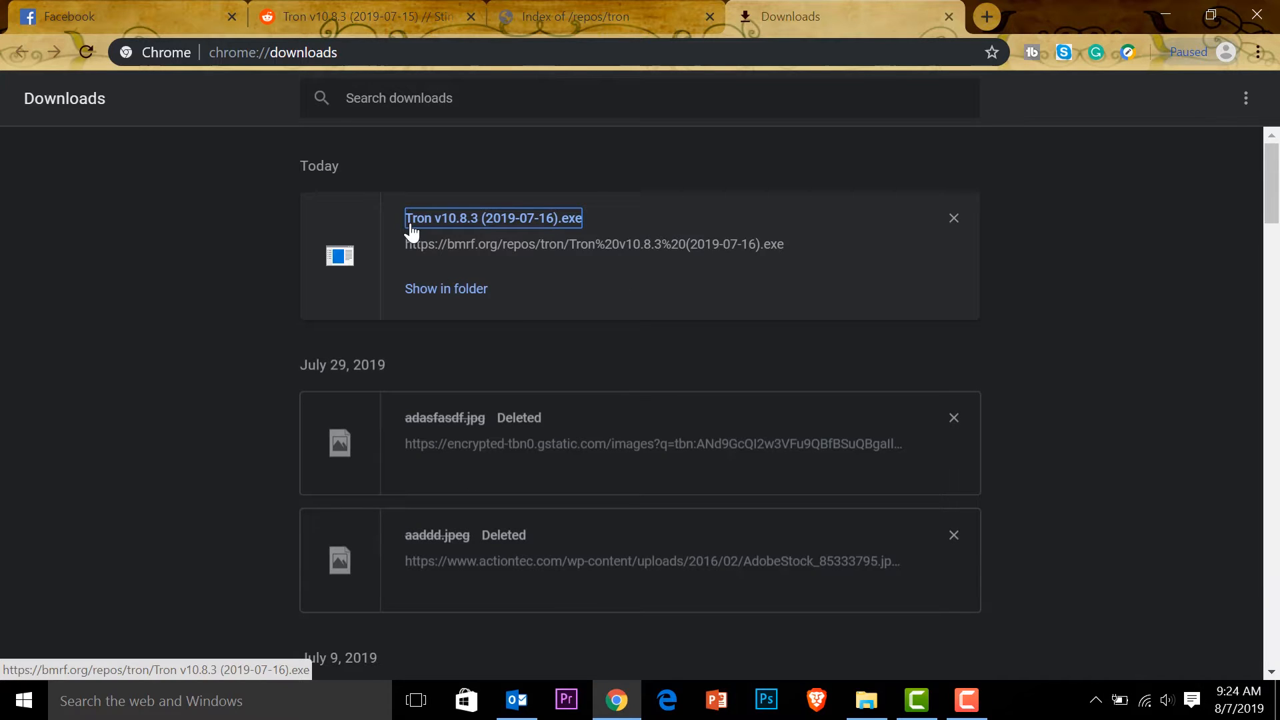
left_click(953, 218)
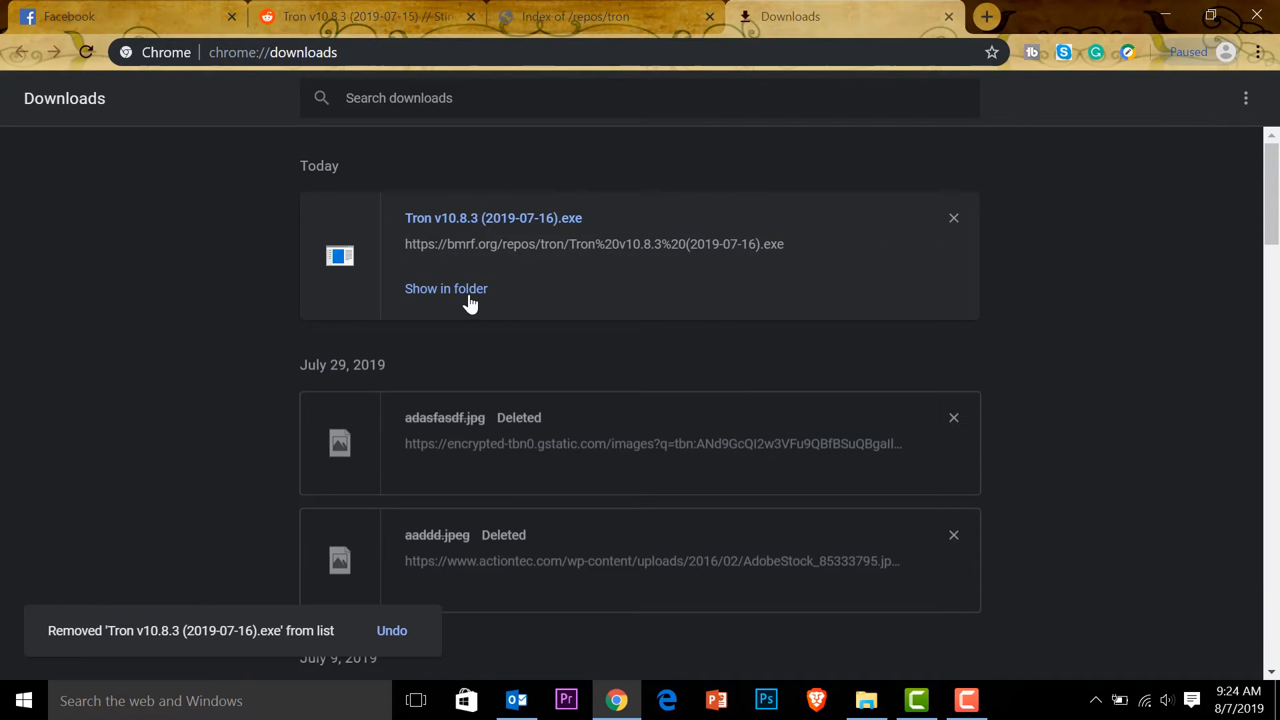
left_click(446, 288)
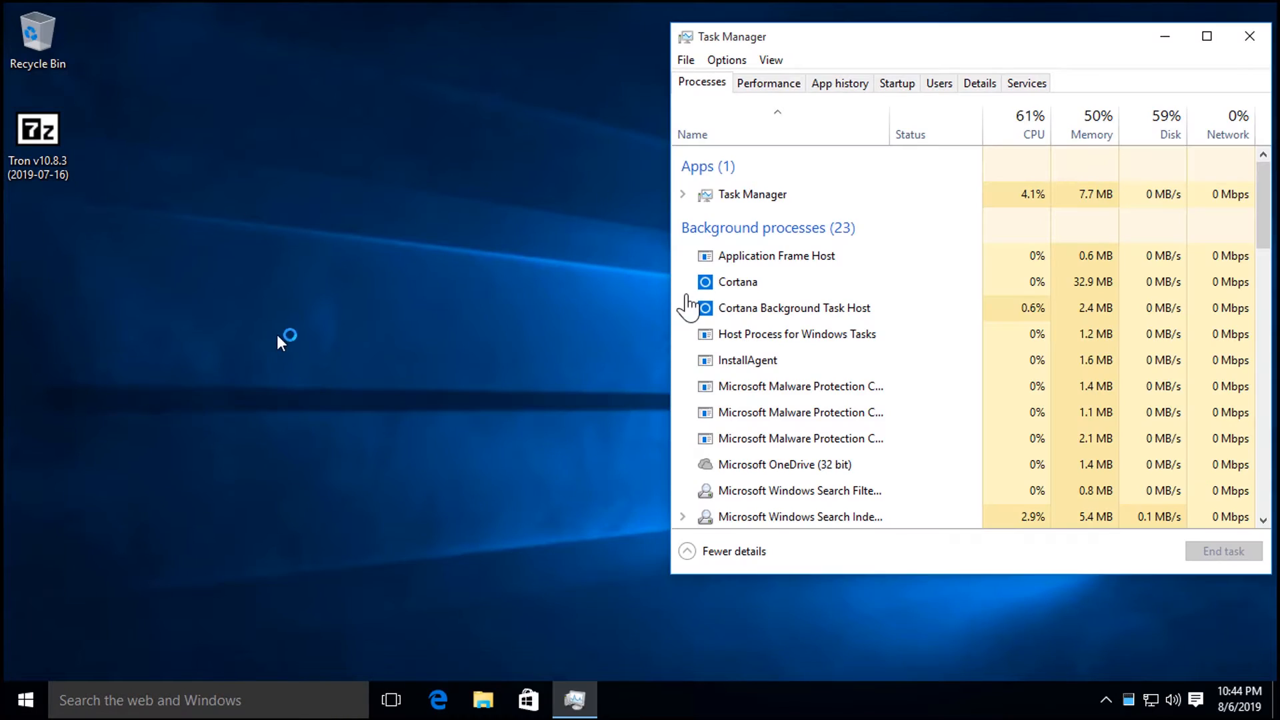
- Run the Tron v10.8.3 self-extracting package on the desktop to create the tron folder
double_click(36, 131)
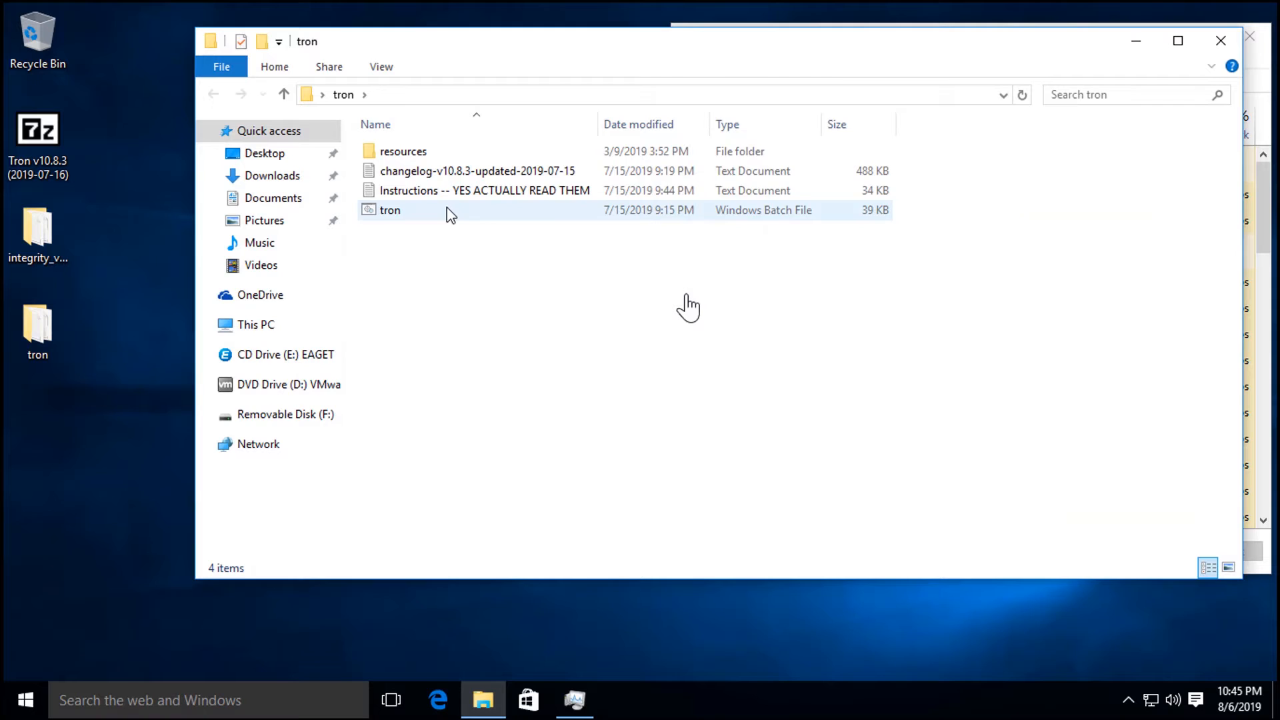
- Open 'Instructions -- YES ACTUALLY READ THEM' from the tron folder in Notepad
left_click(477, 190)
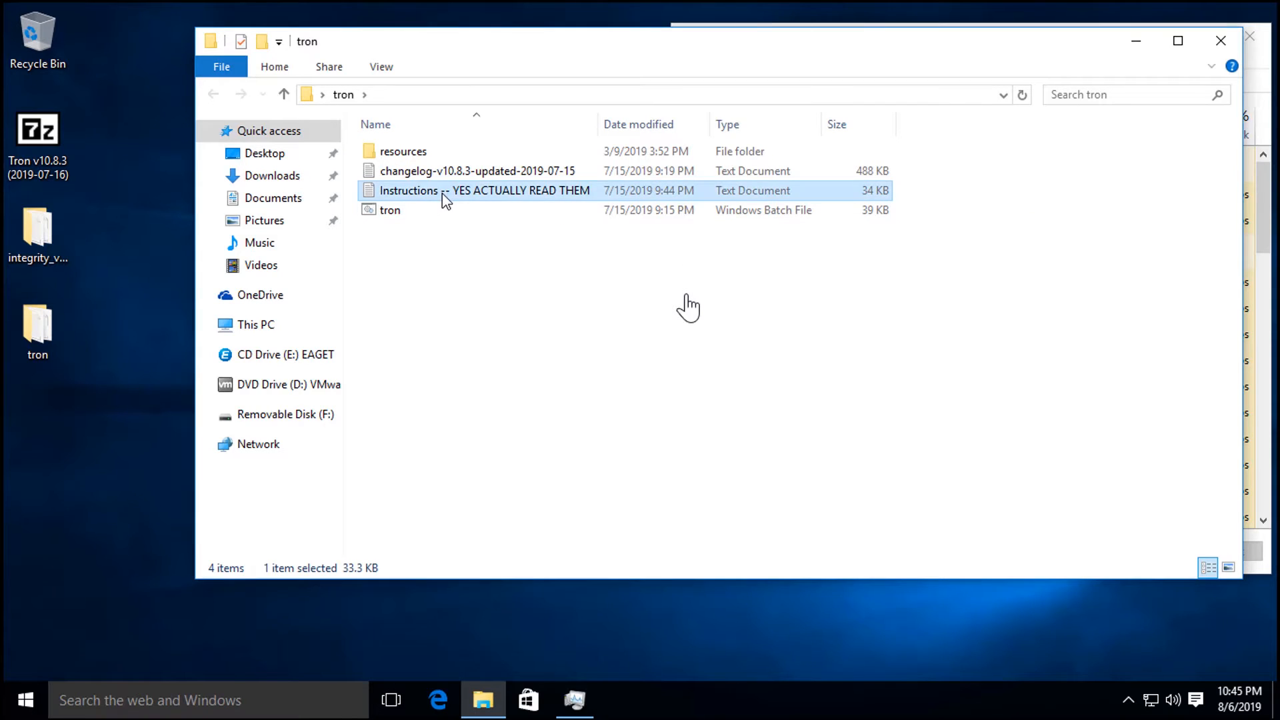
double_click(445, 190)
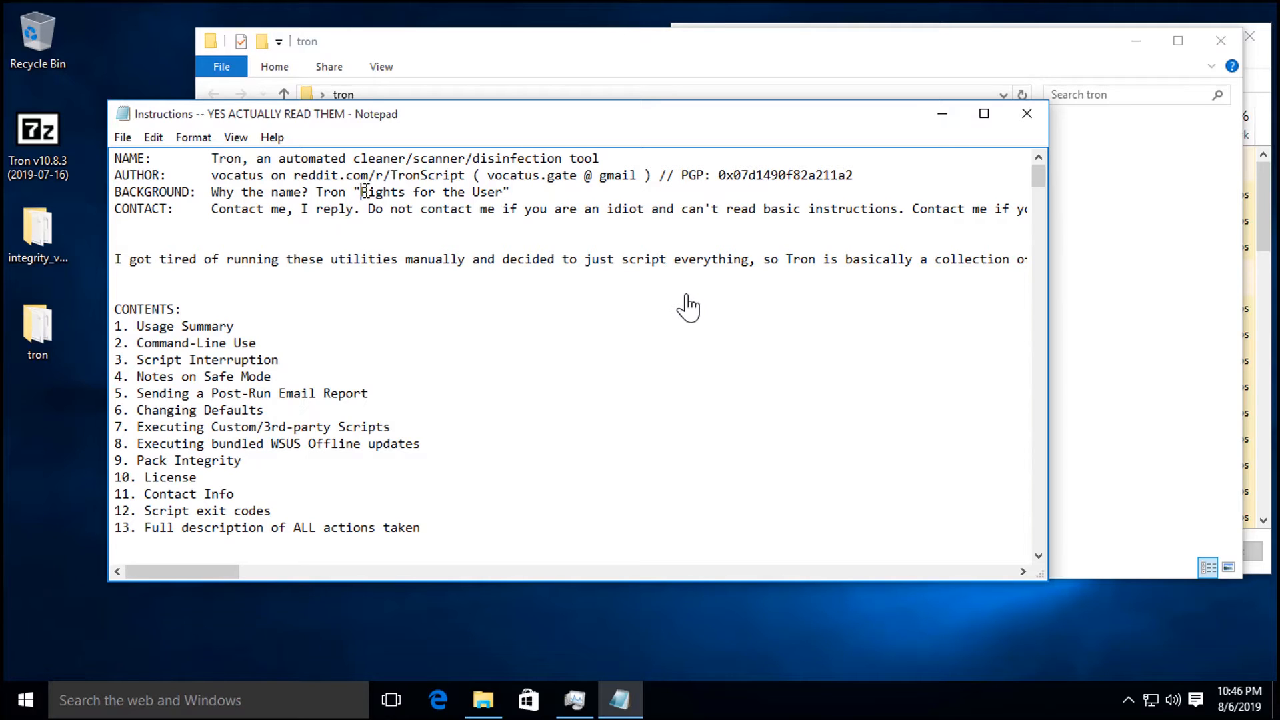
- Highlight the tagline 'Fights for the User' in the instructions, then clear the highlight
left_click_drag(362, 192, 508, 192)
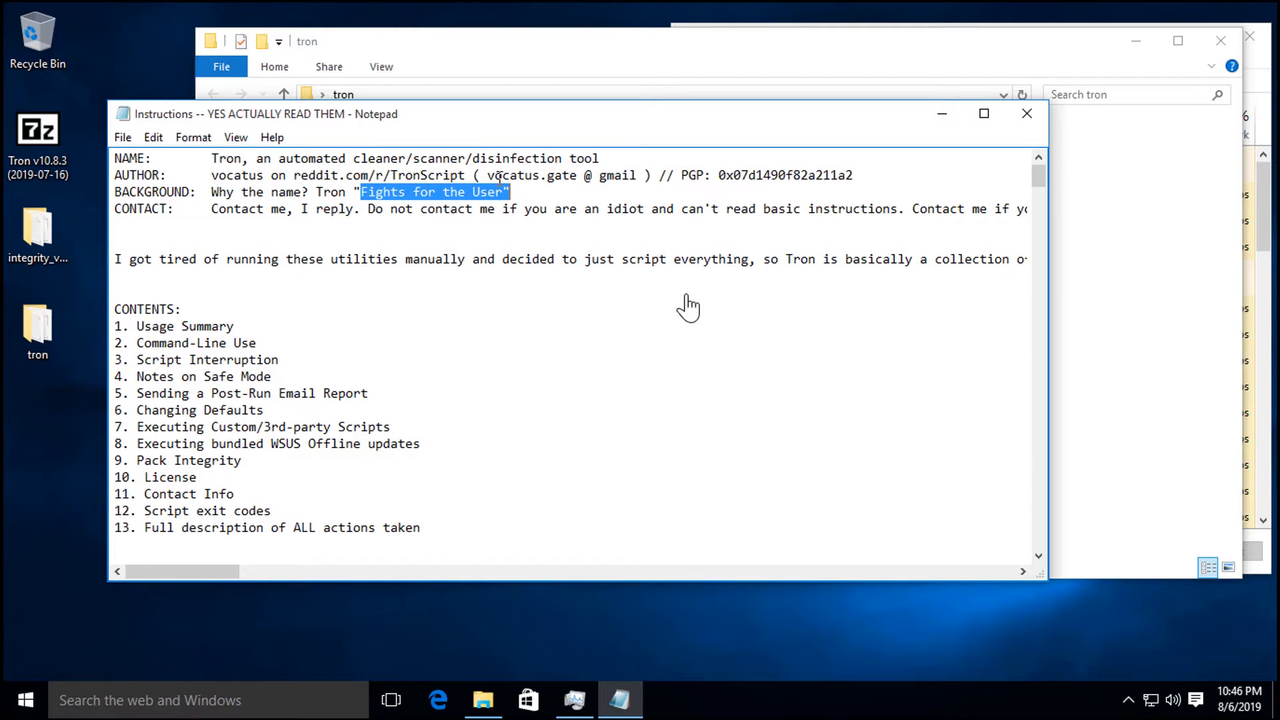
left_click(982, 114)
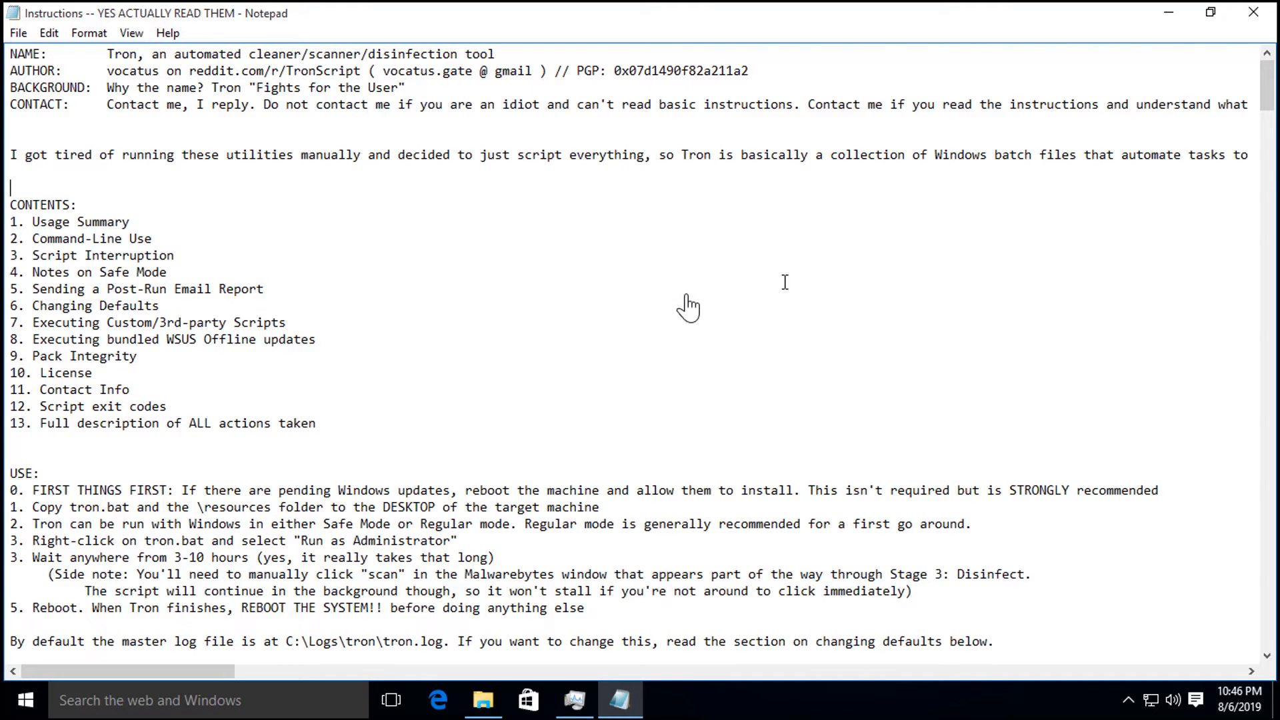
scroll("down", 3)
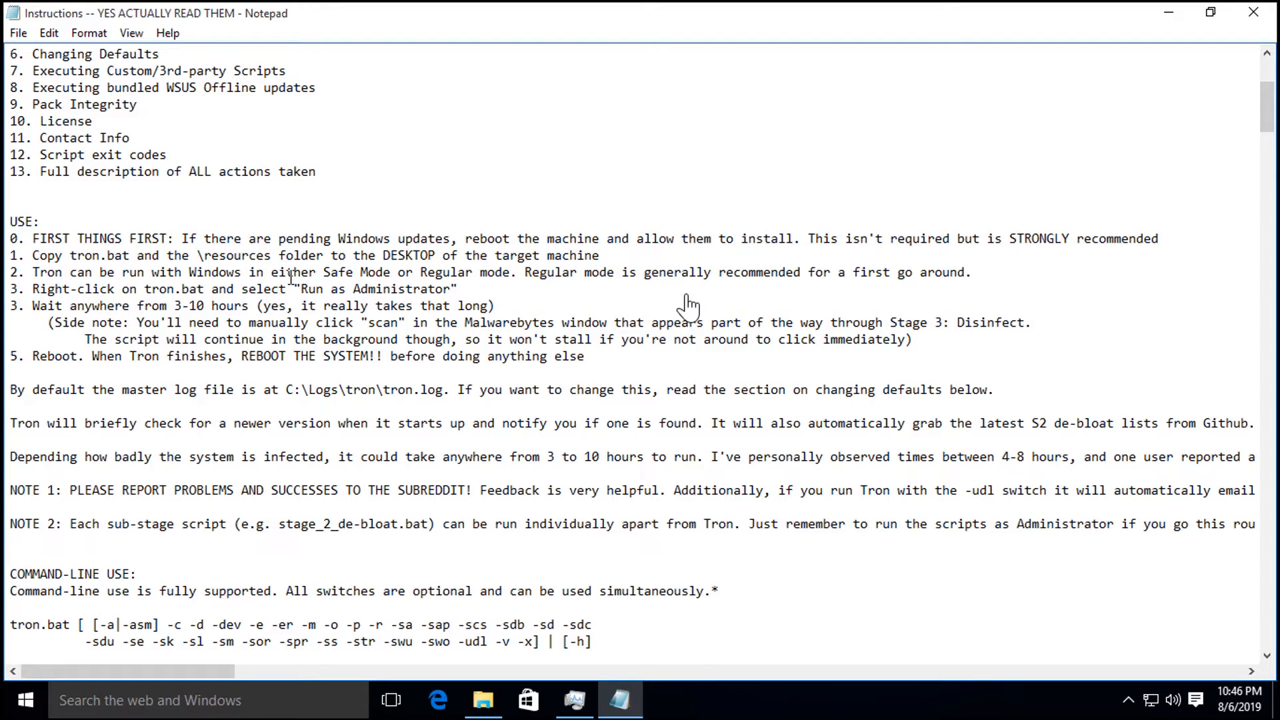
left_click_drag(143, 289, 422, 305)
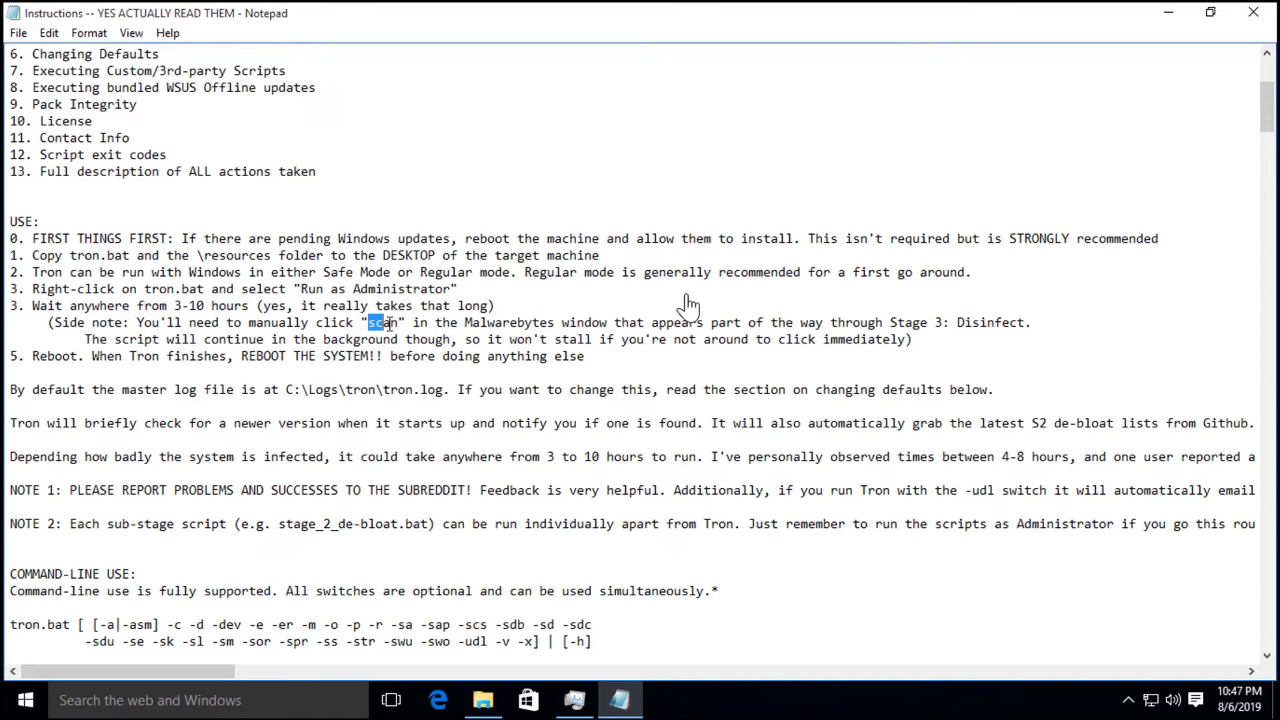
double_click(505, 322)
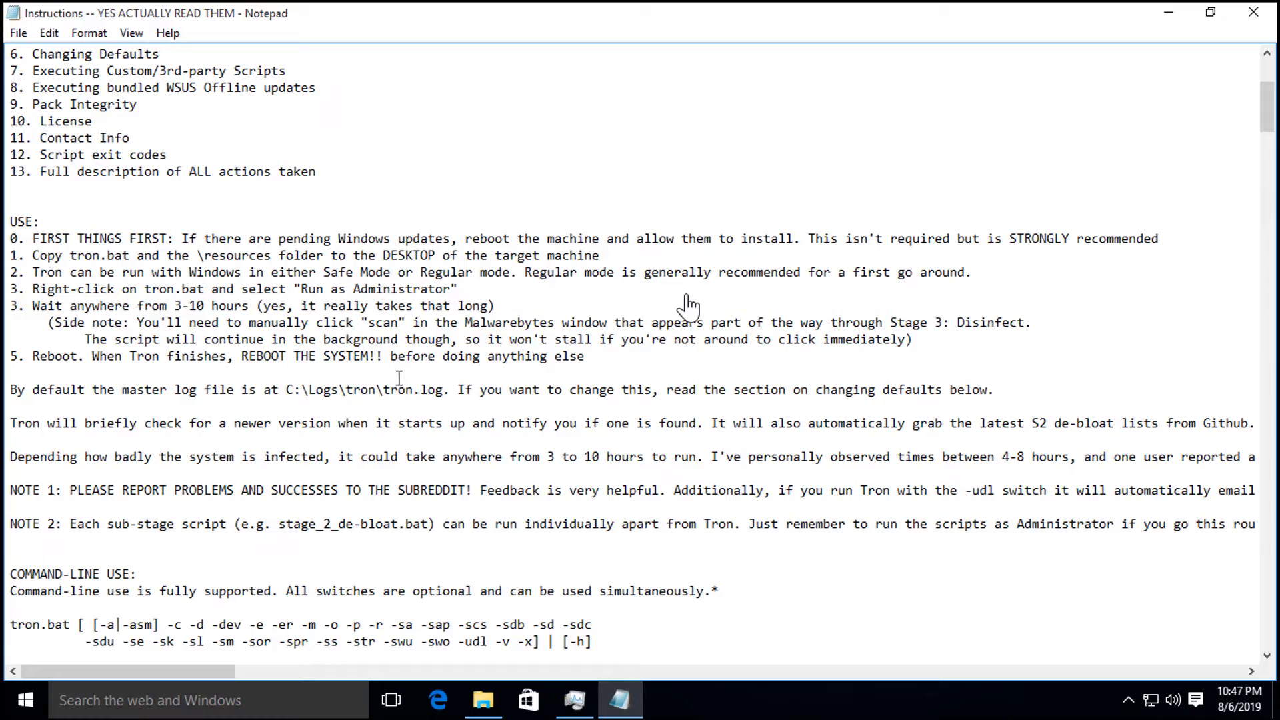
scroll("down", 3)
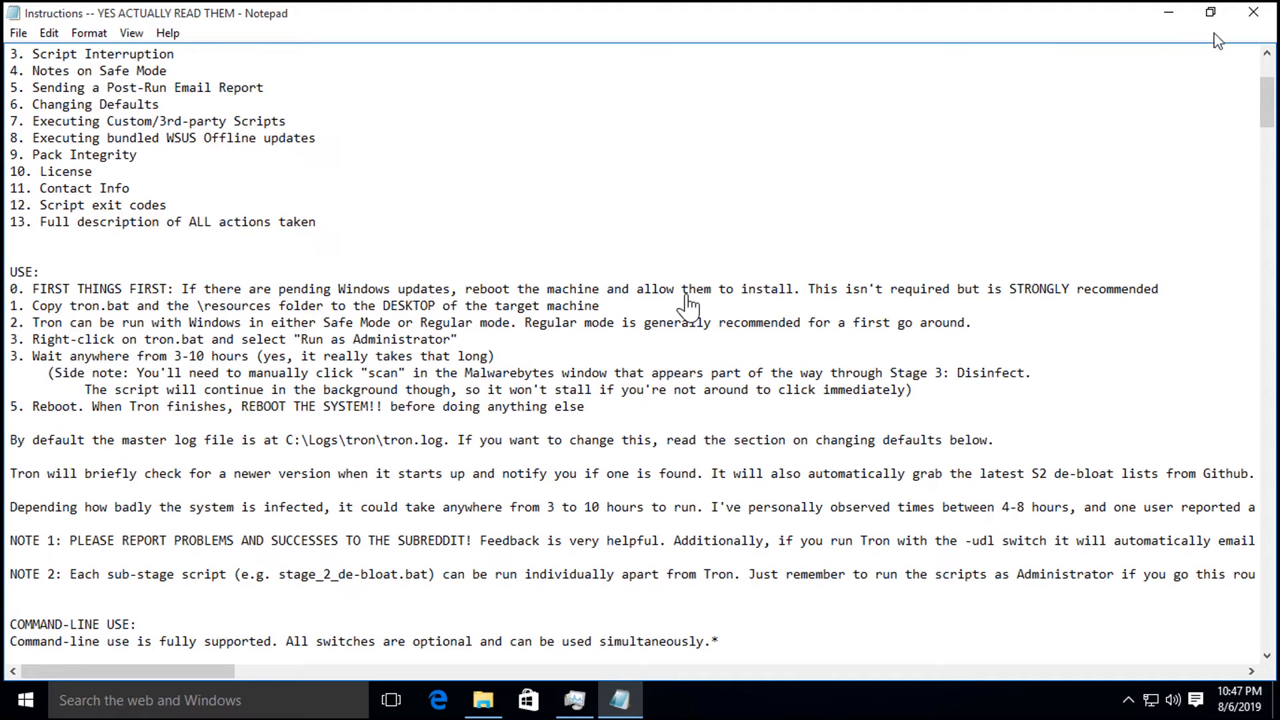
- Close Notepad and run tron.bat as administrator, raising the UAC prompt
left_click(481, 699)
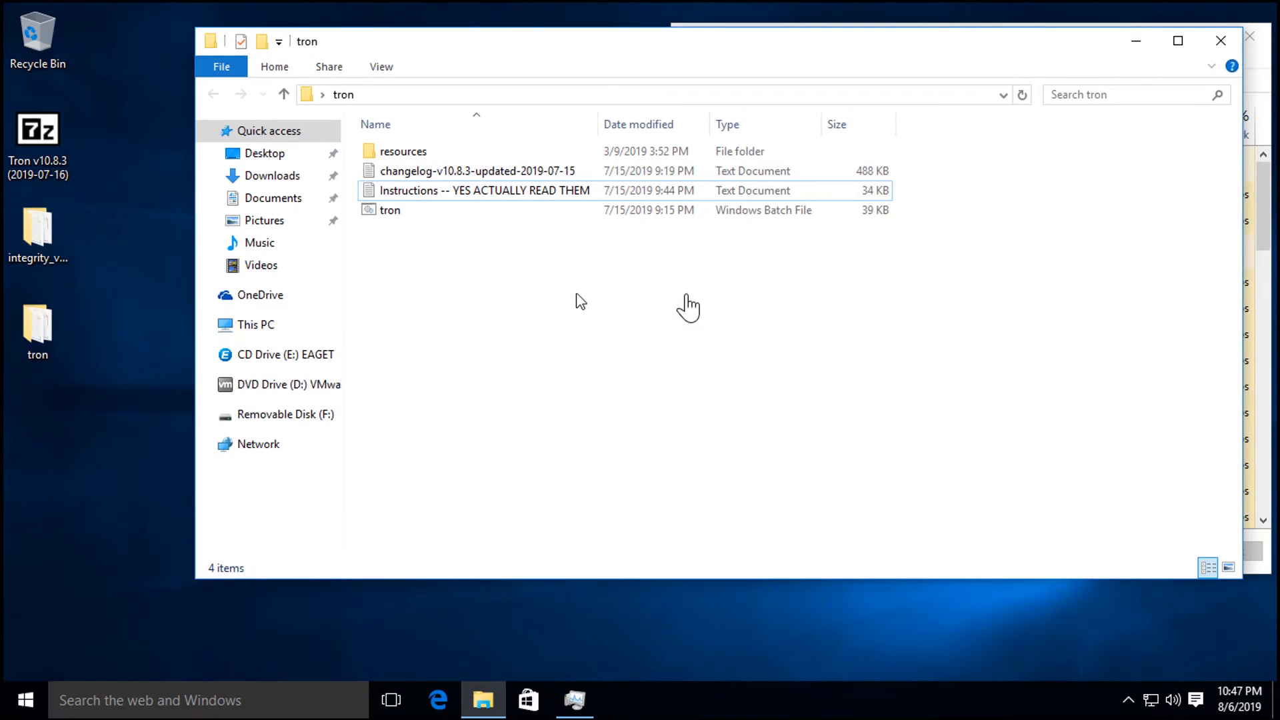
left_click(390, 210)
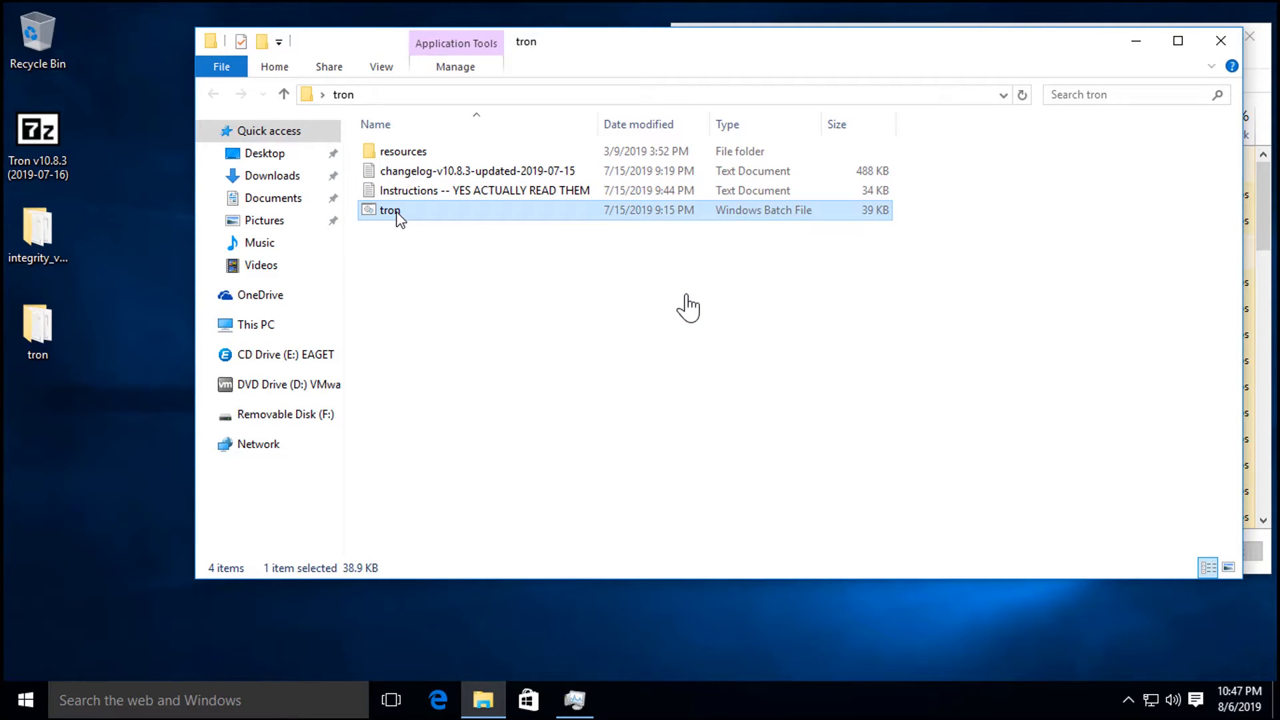
right_click(389, 210)
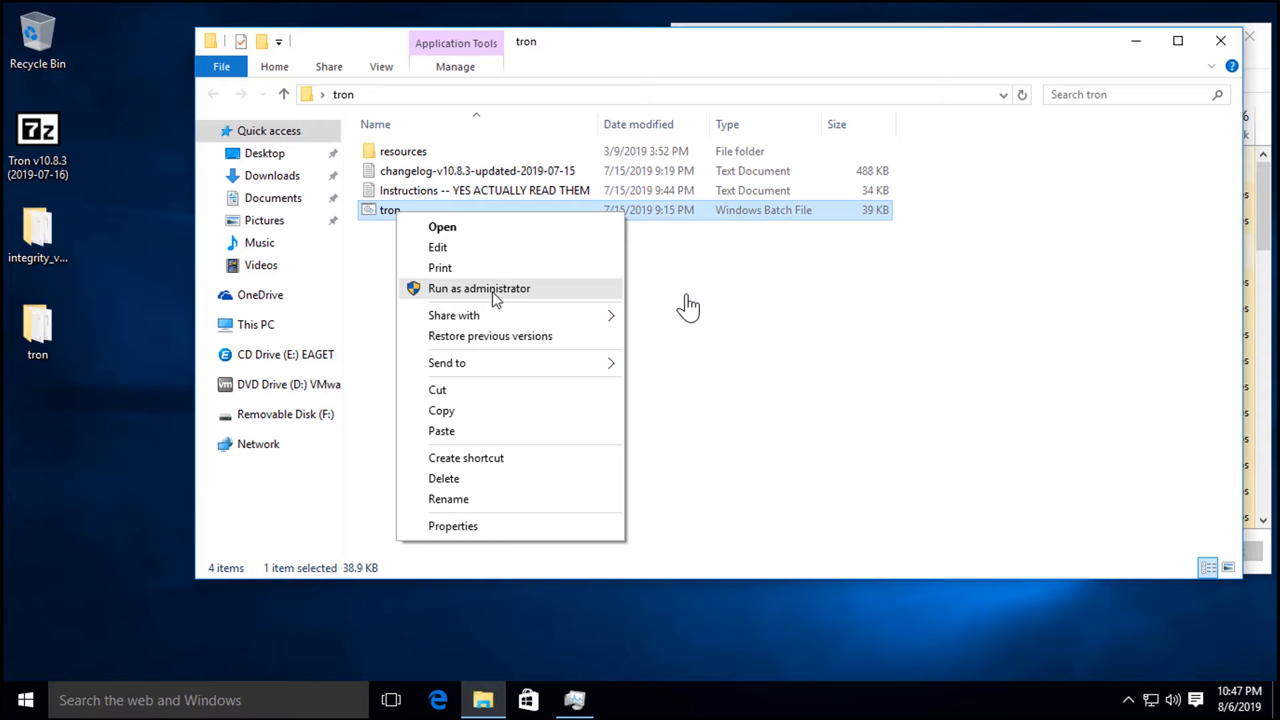
mouse_move(441, 293)
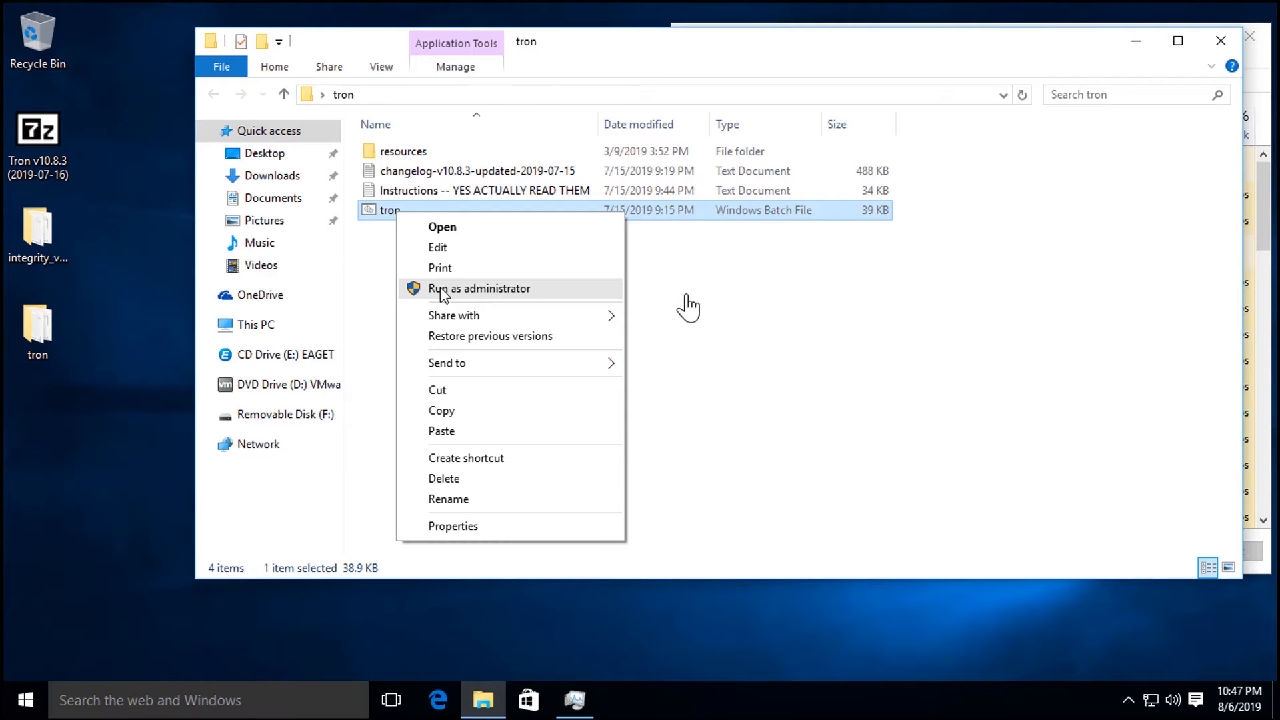
left_click(479, 288)
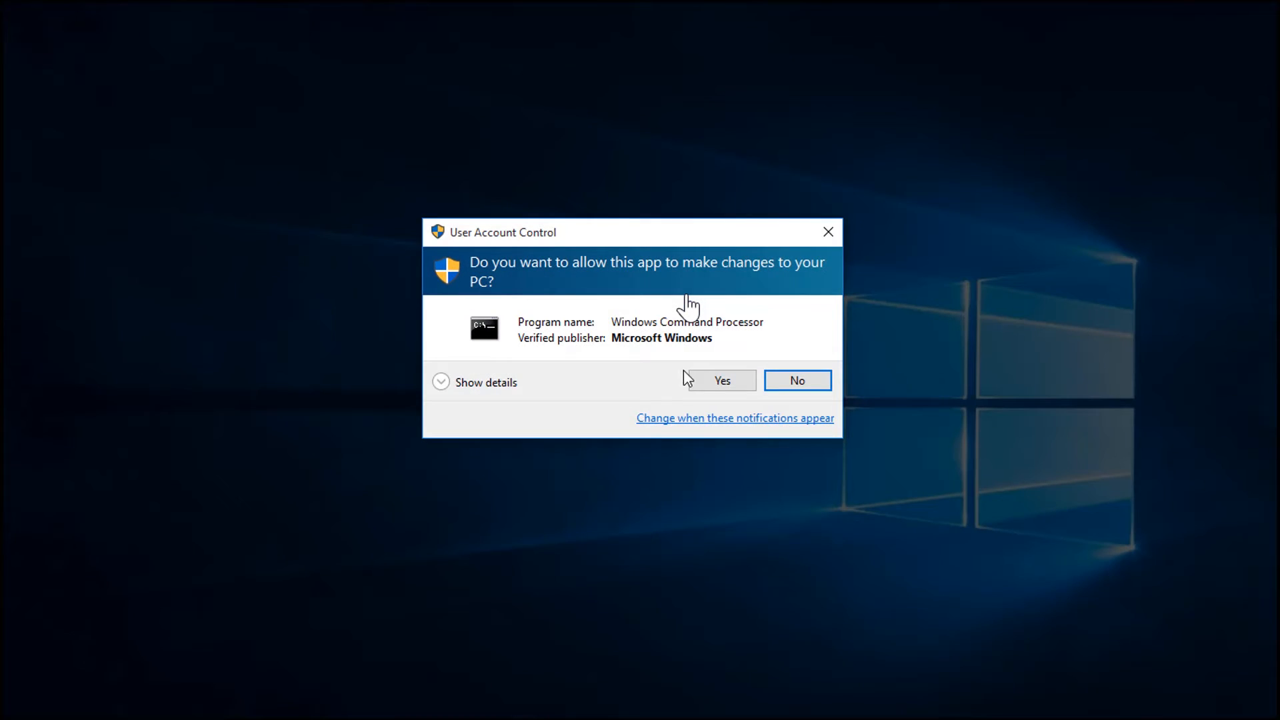
- Approve the UAC prompt and answer 'I AGREE' to Tron's disclaimer to reach the stage overview
left_click(721, 381)
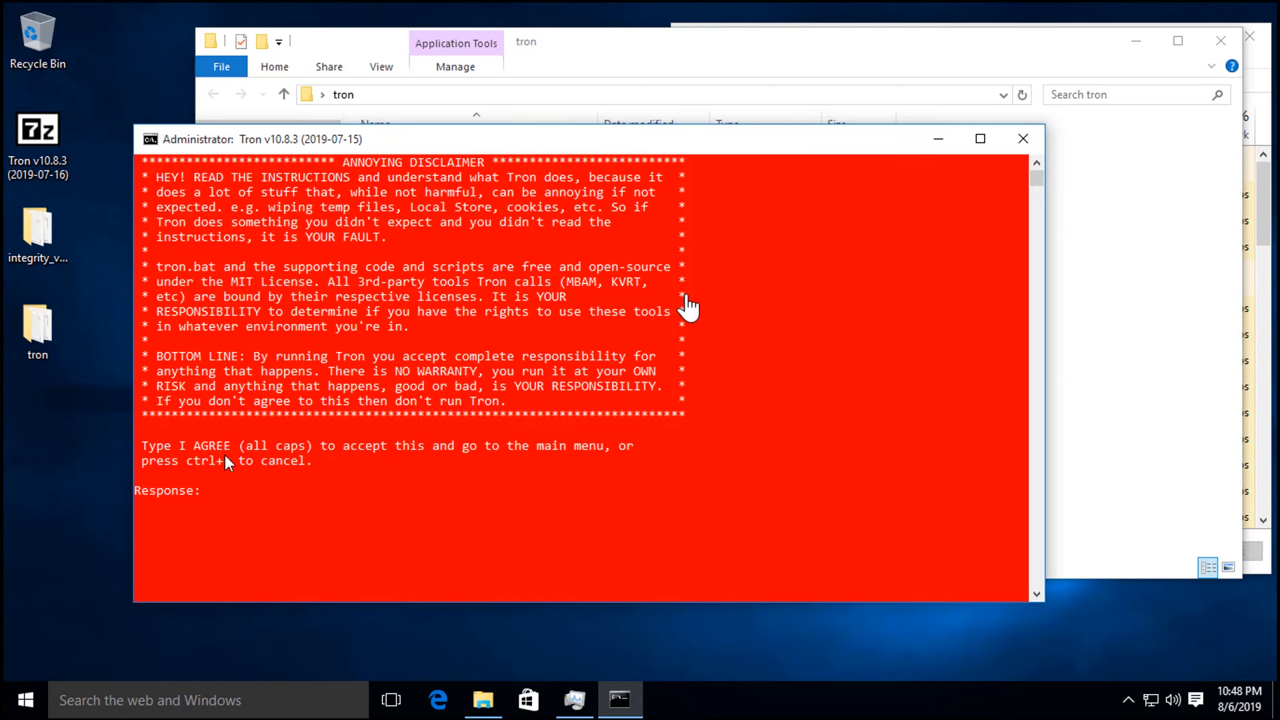
mouse_move(298, 516)
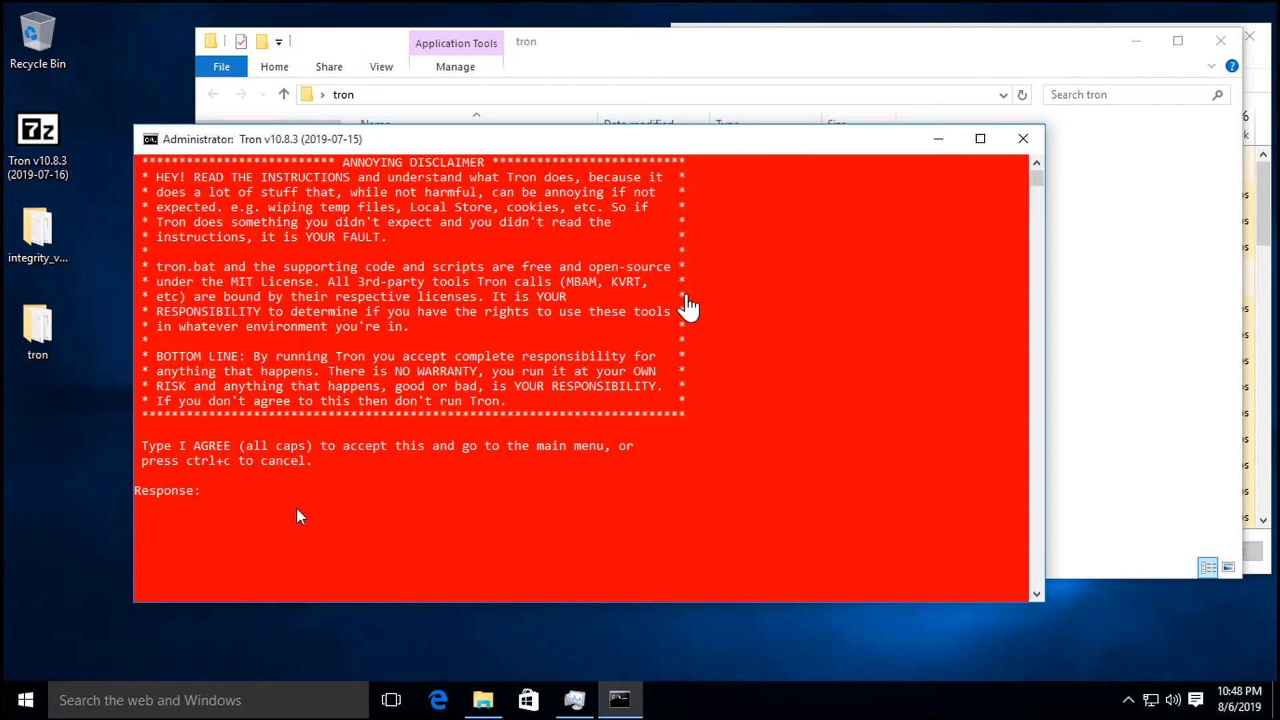
type("I")
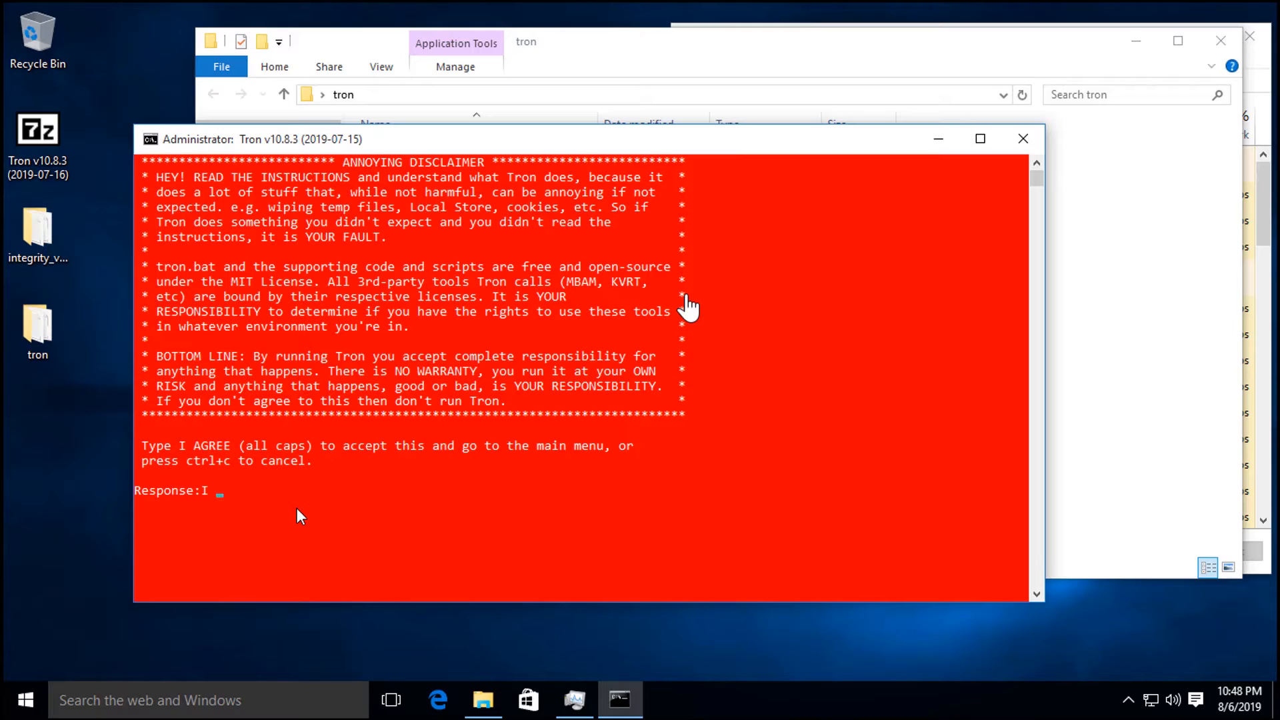
type("AGREE")
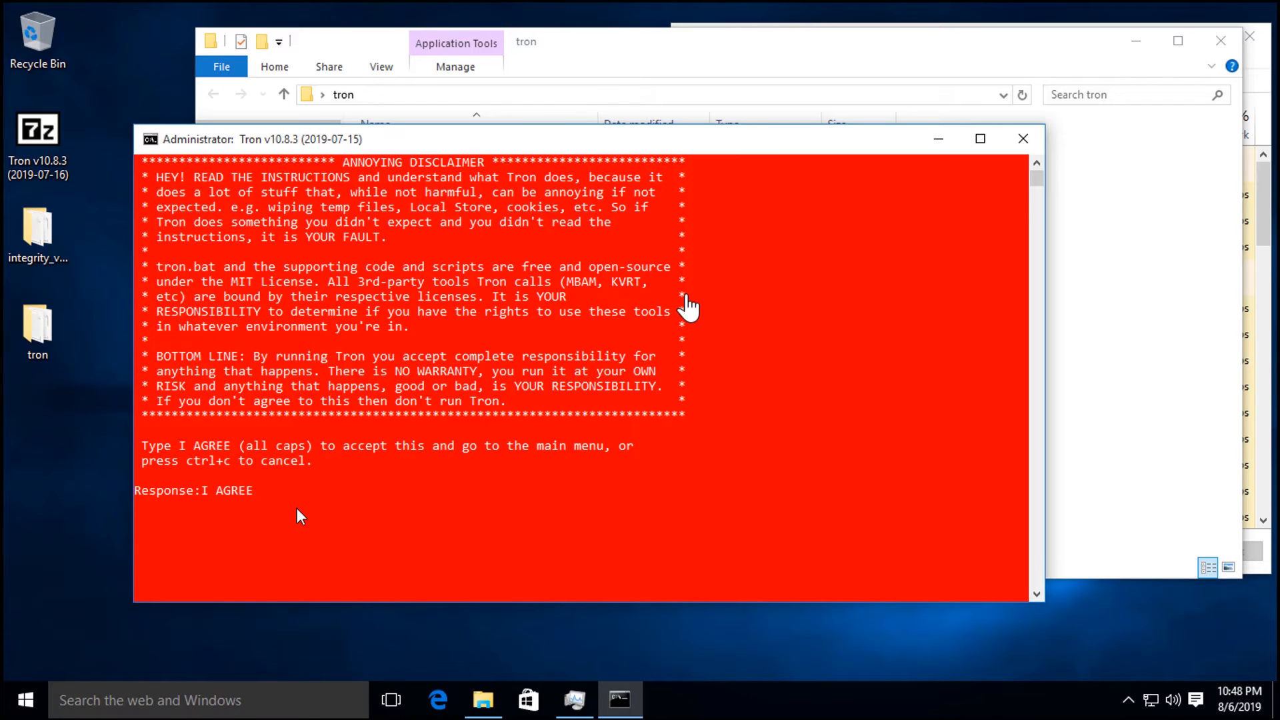
key("enter")
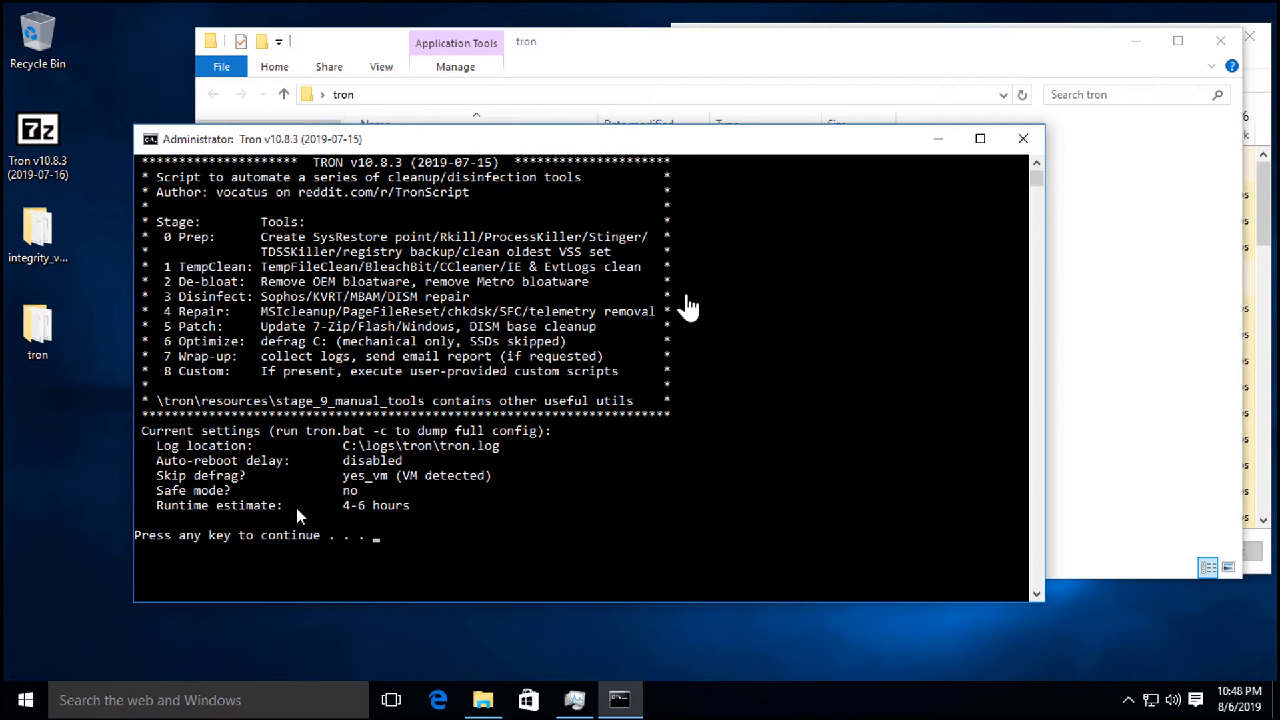
- Continue past the overview so Tron runs prep, TempClean (CCleaner, BleachBit) and de-bloat
key("enter")
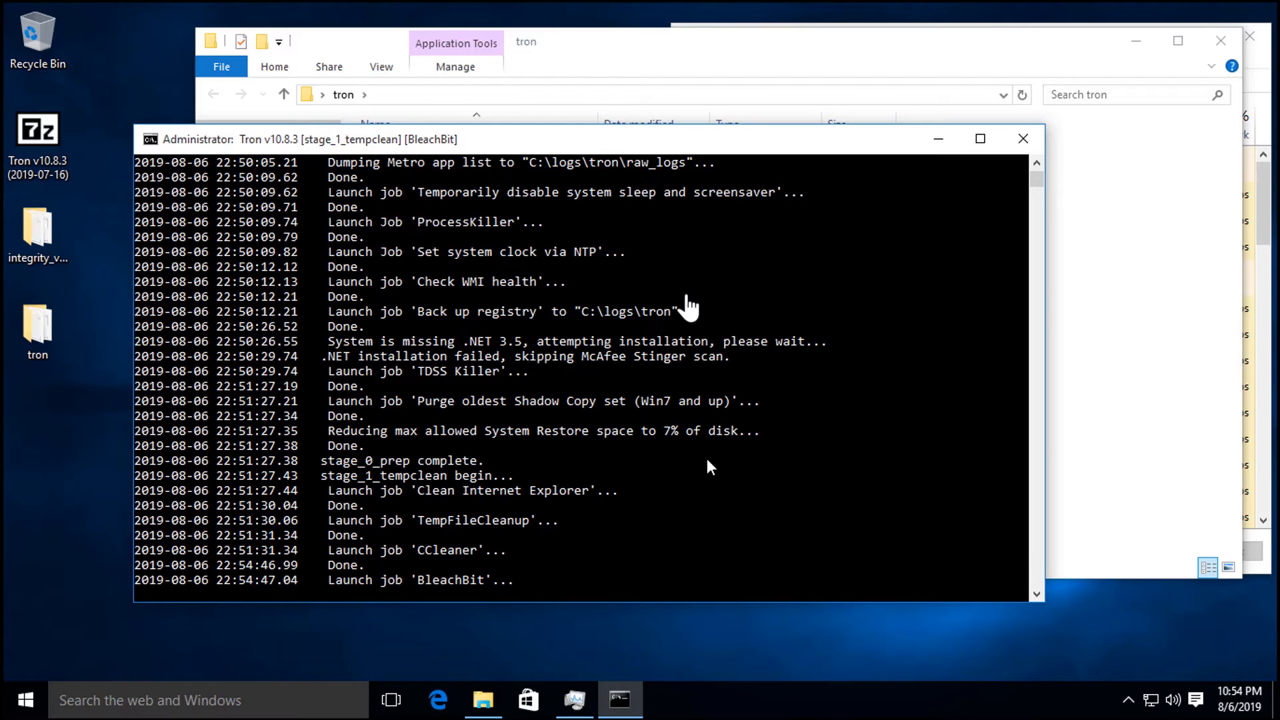
mouse_move(608, 444)
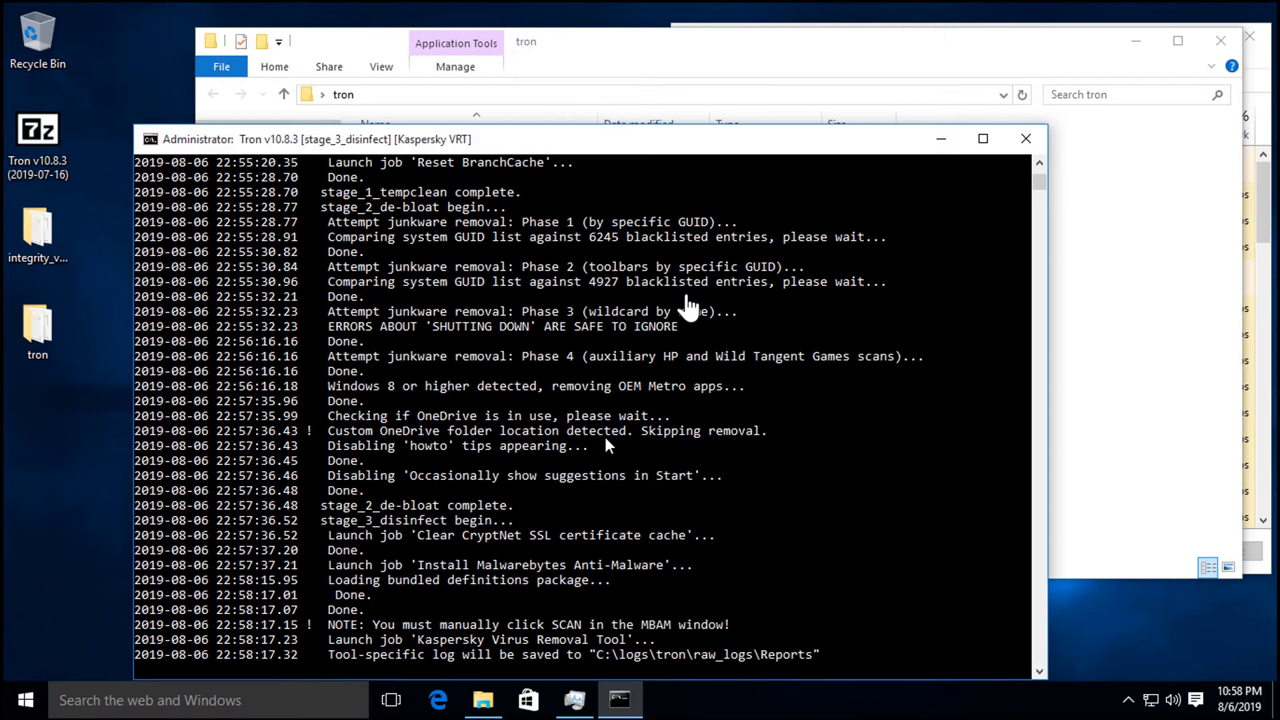
mouse_move(614, 437)
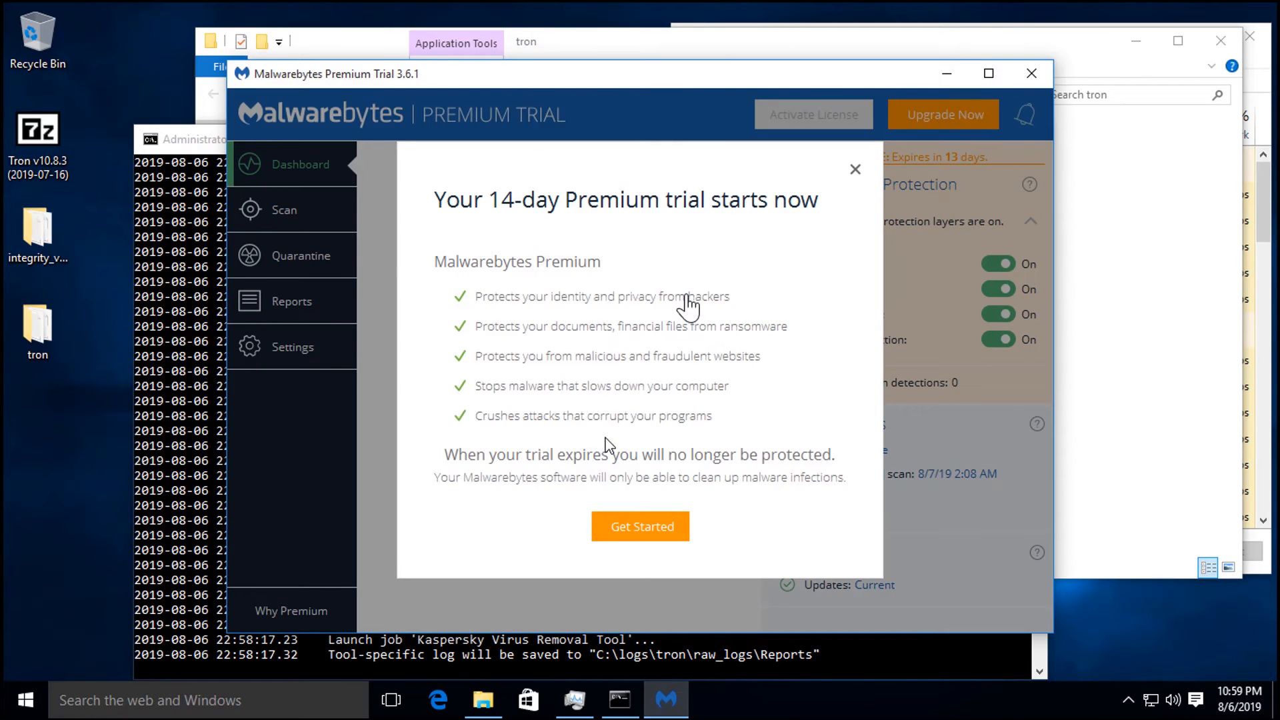
mouse_move(786, 204)
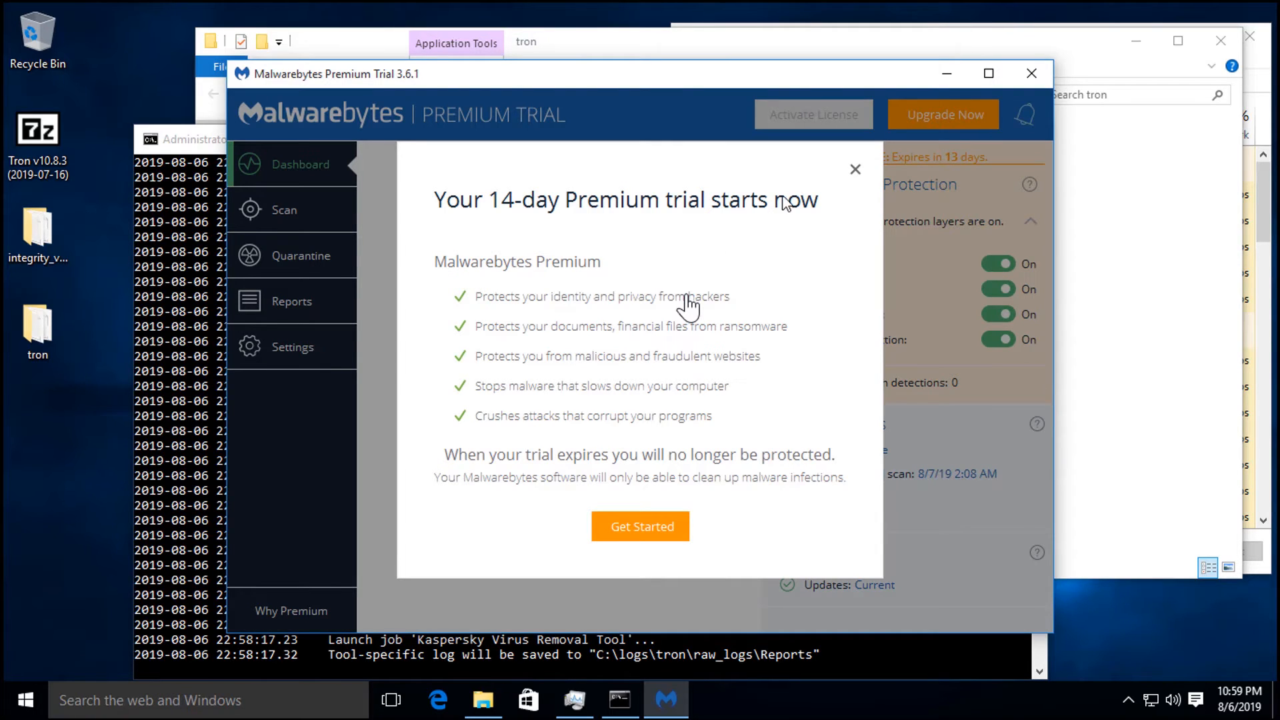
- Dismiss Malwarebytes' 14-day trial popup and start a Scan Now from the Dashboard
left_click(640, 526)
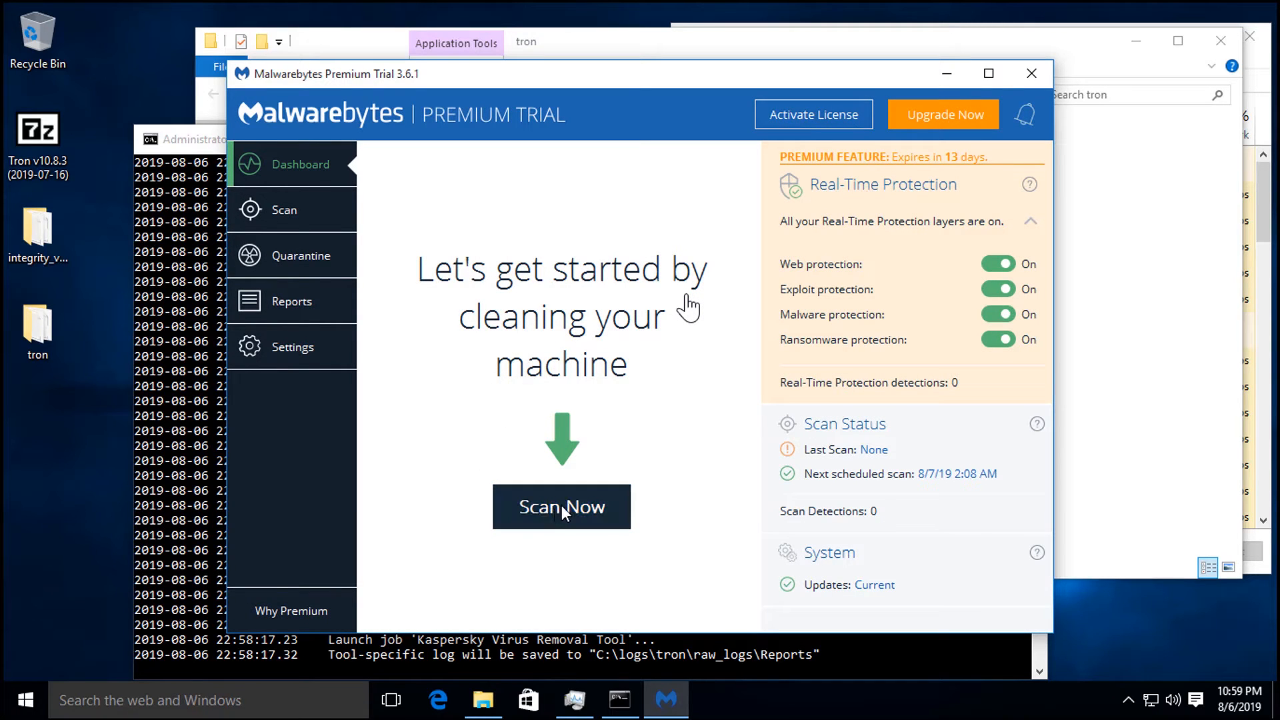
left_click(560, 506)
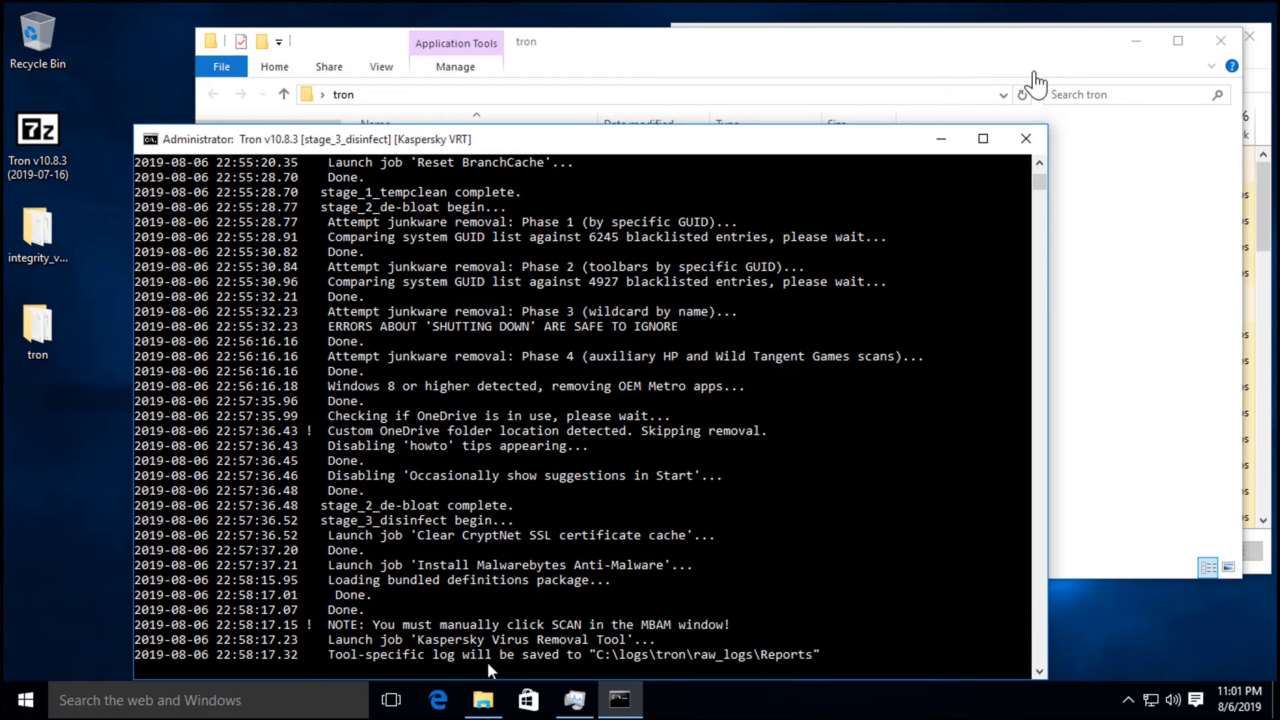
mouse_move(584, 653)
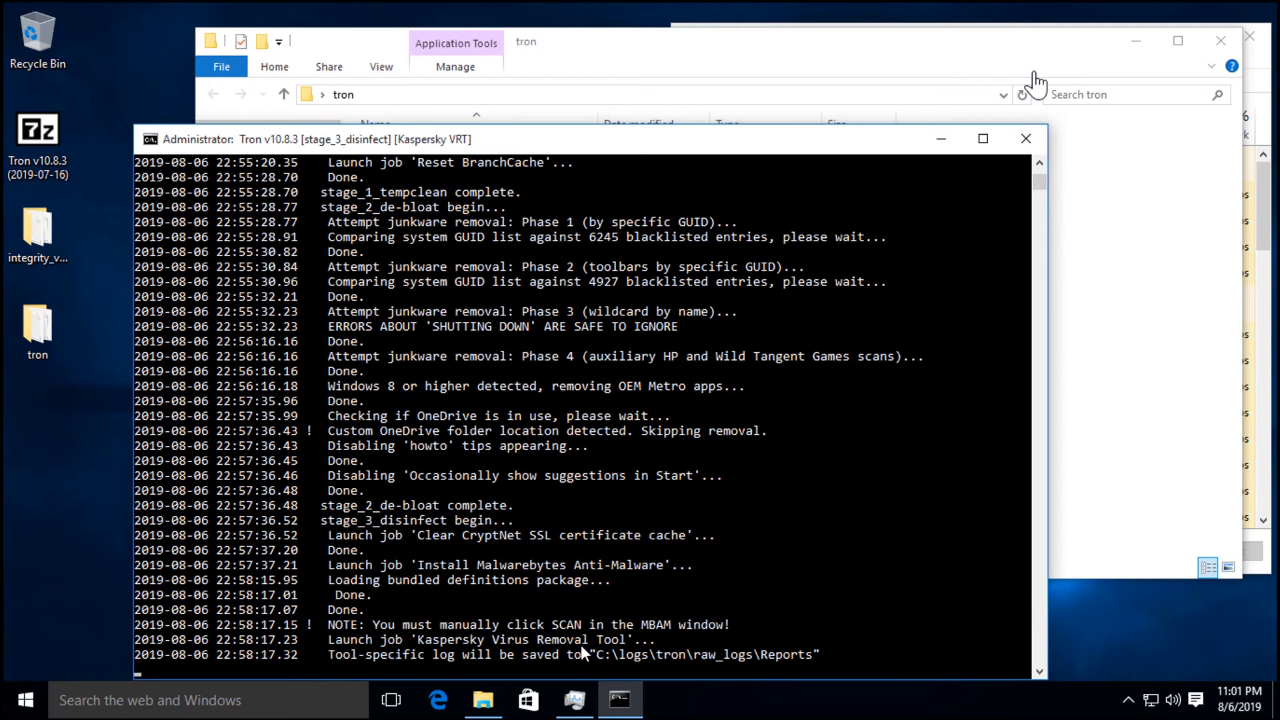
mouse_move(914, 665)
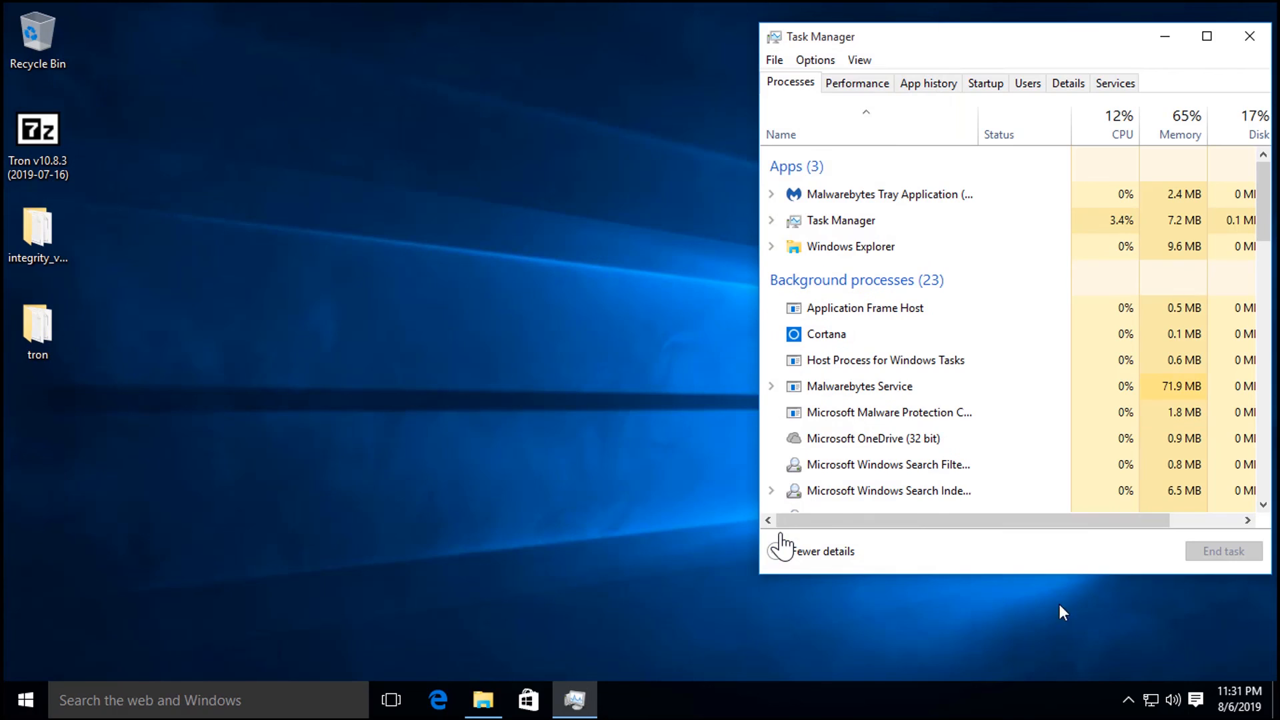
- Bring up the desktop context menu on the now-clear desktop
right_click(784, 542)
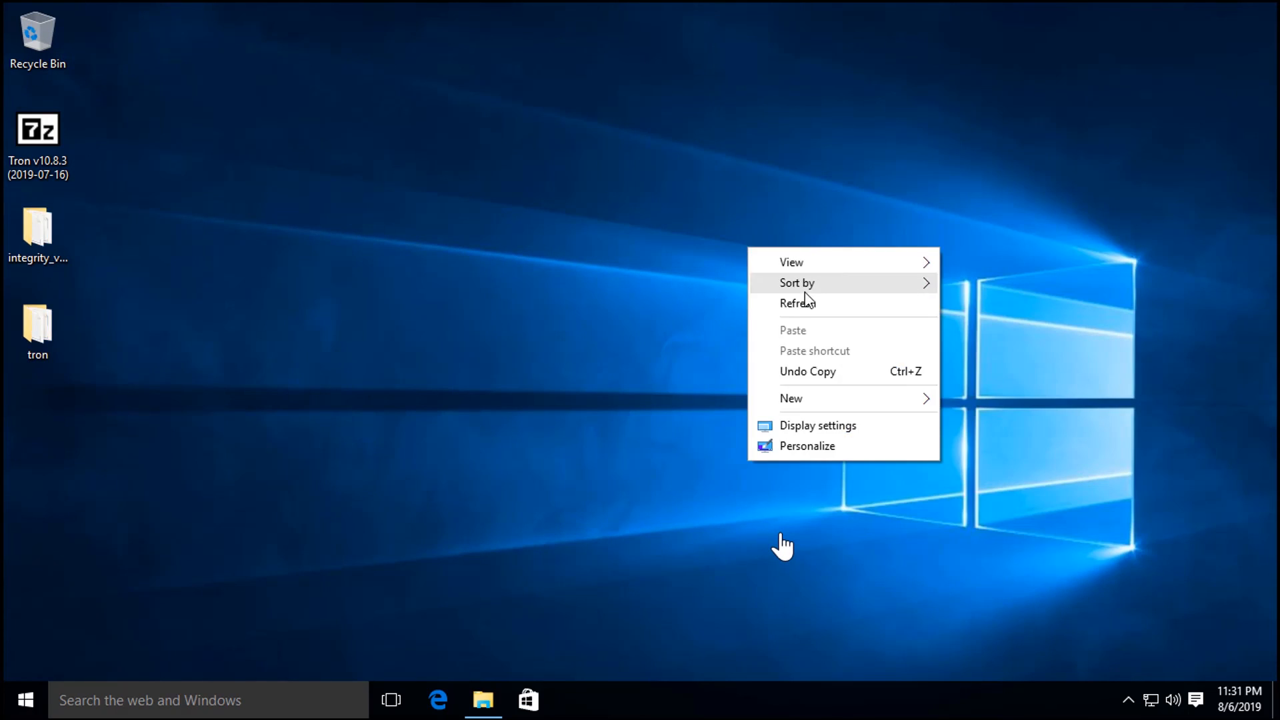